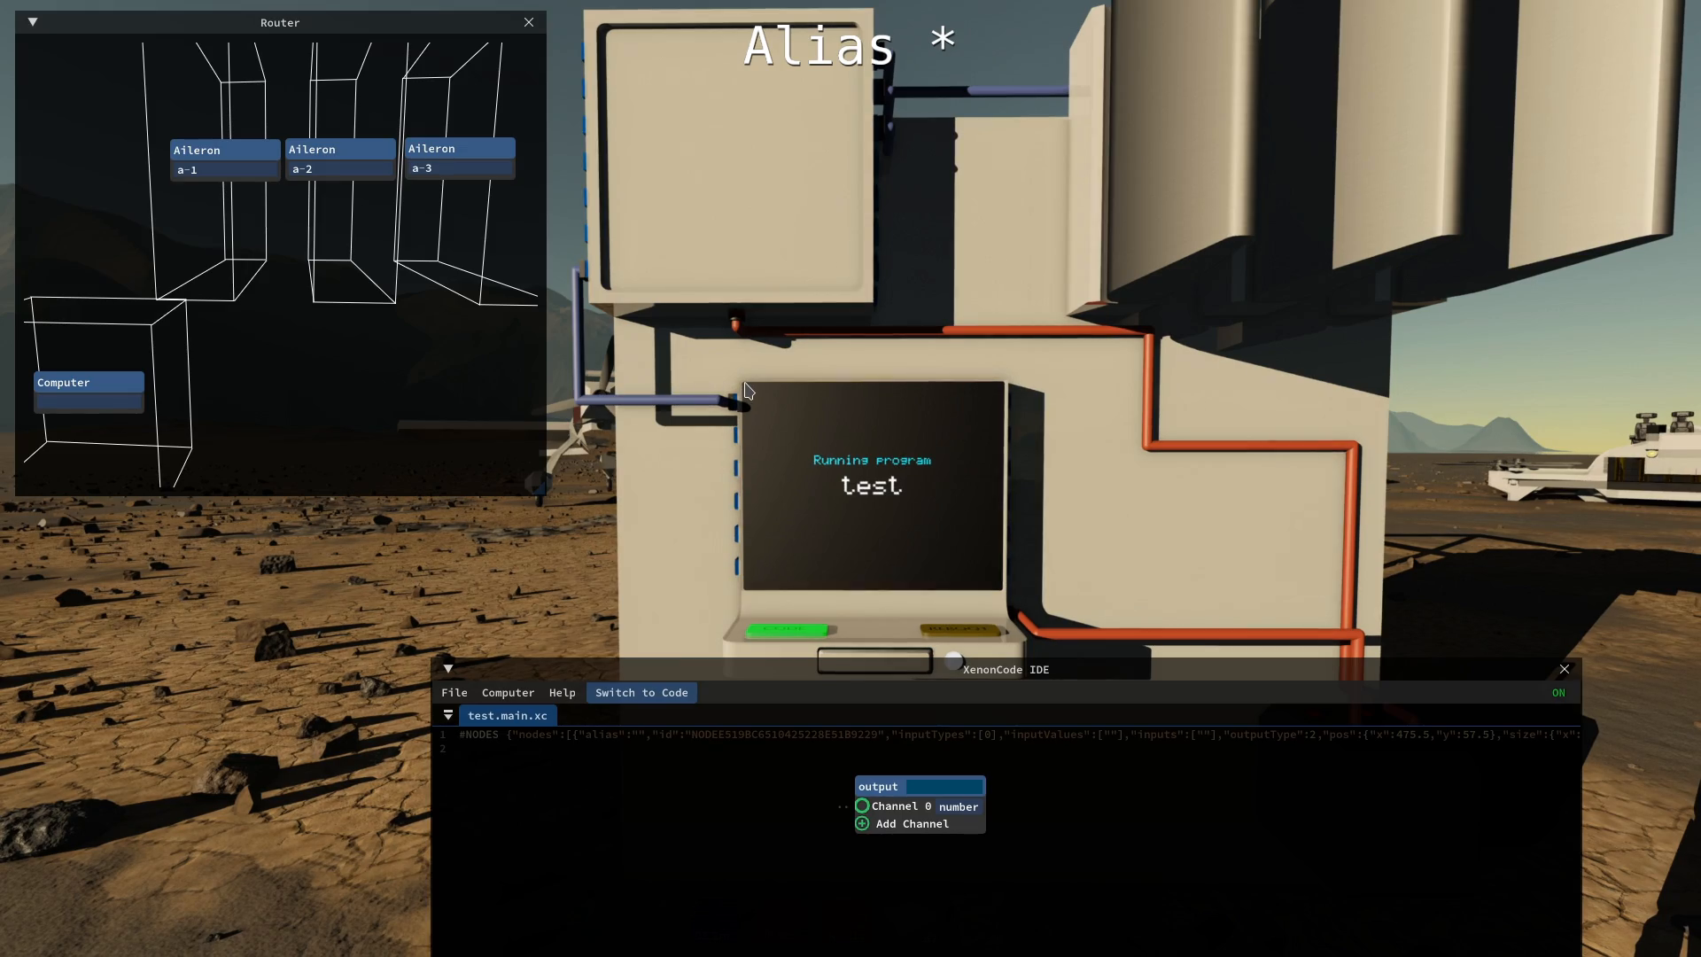
mouse_move(1164, 154)
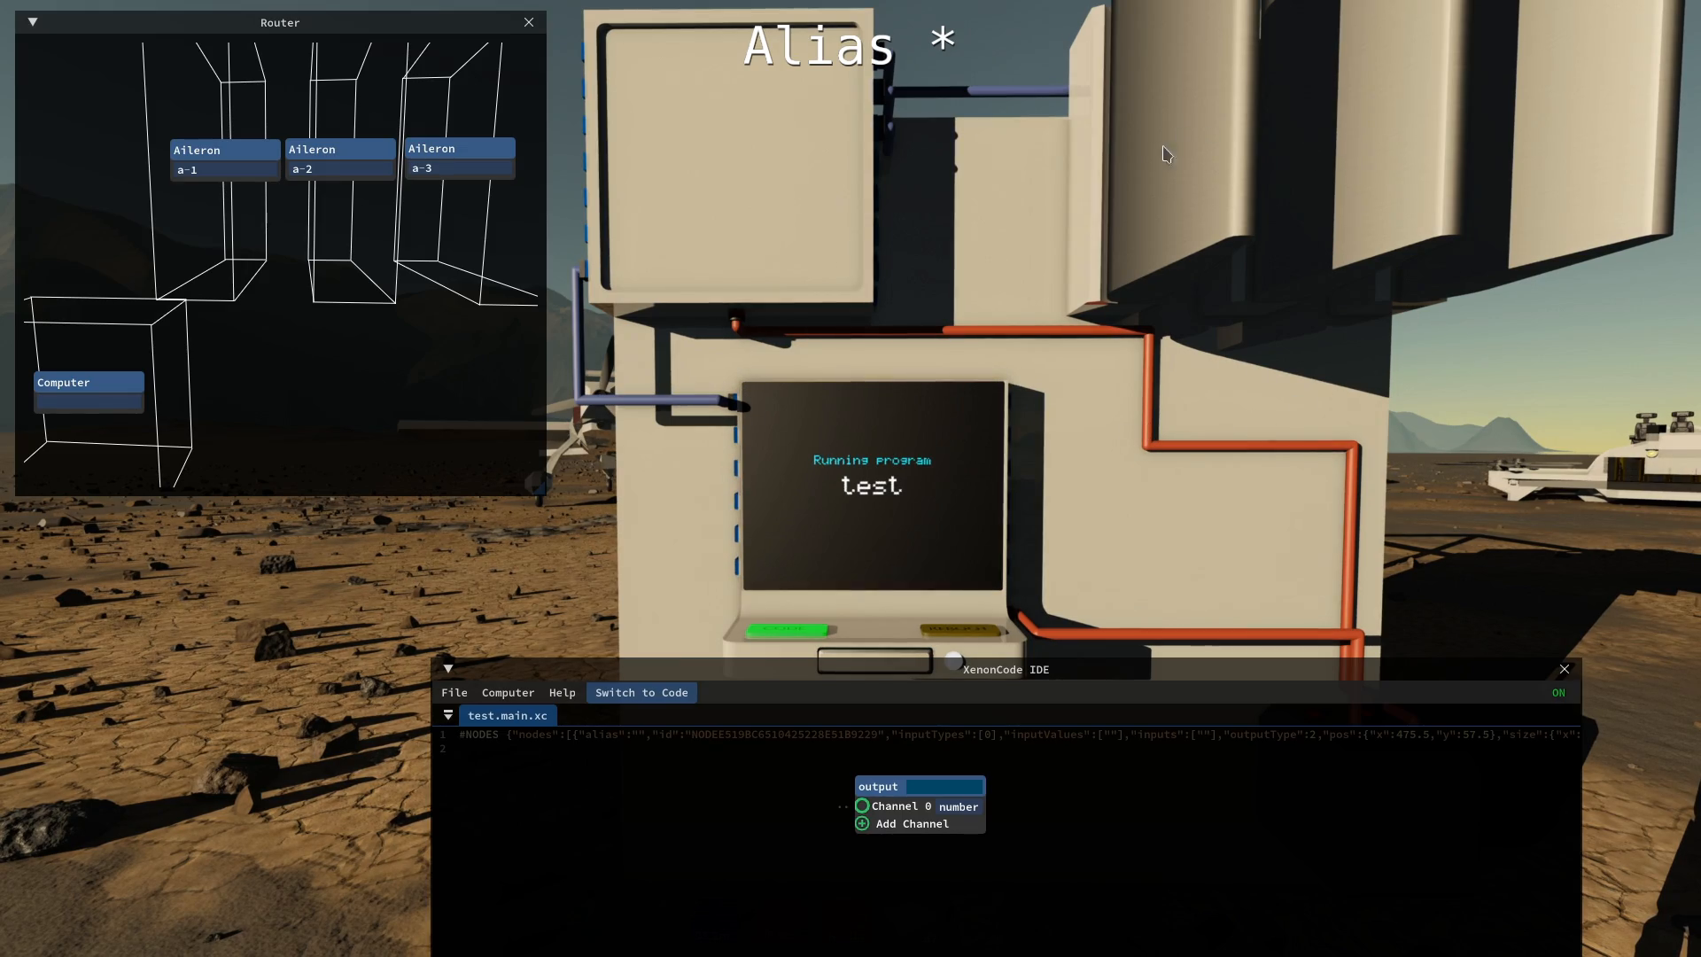
mouse_move(726, 110)
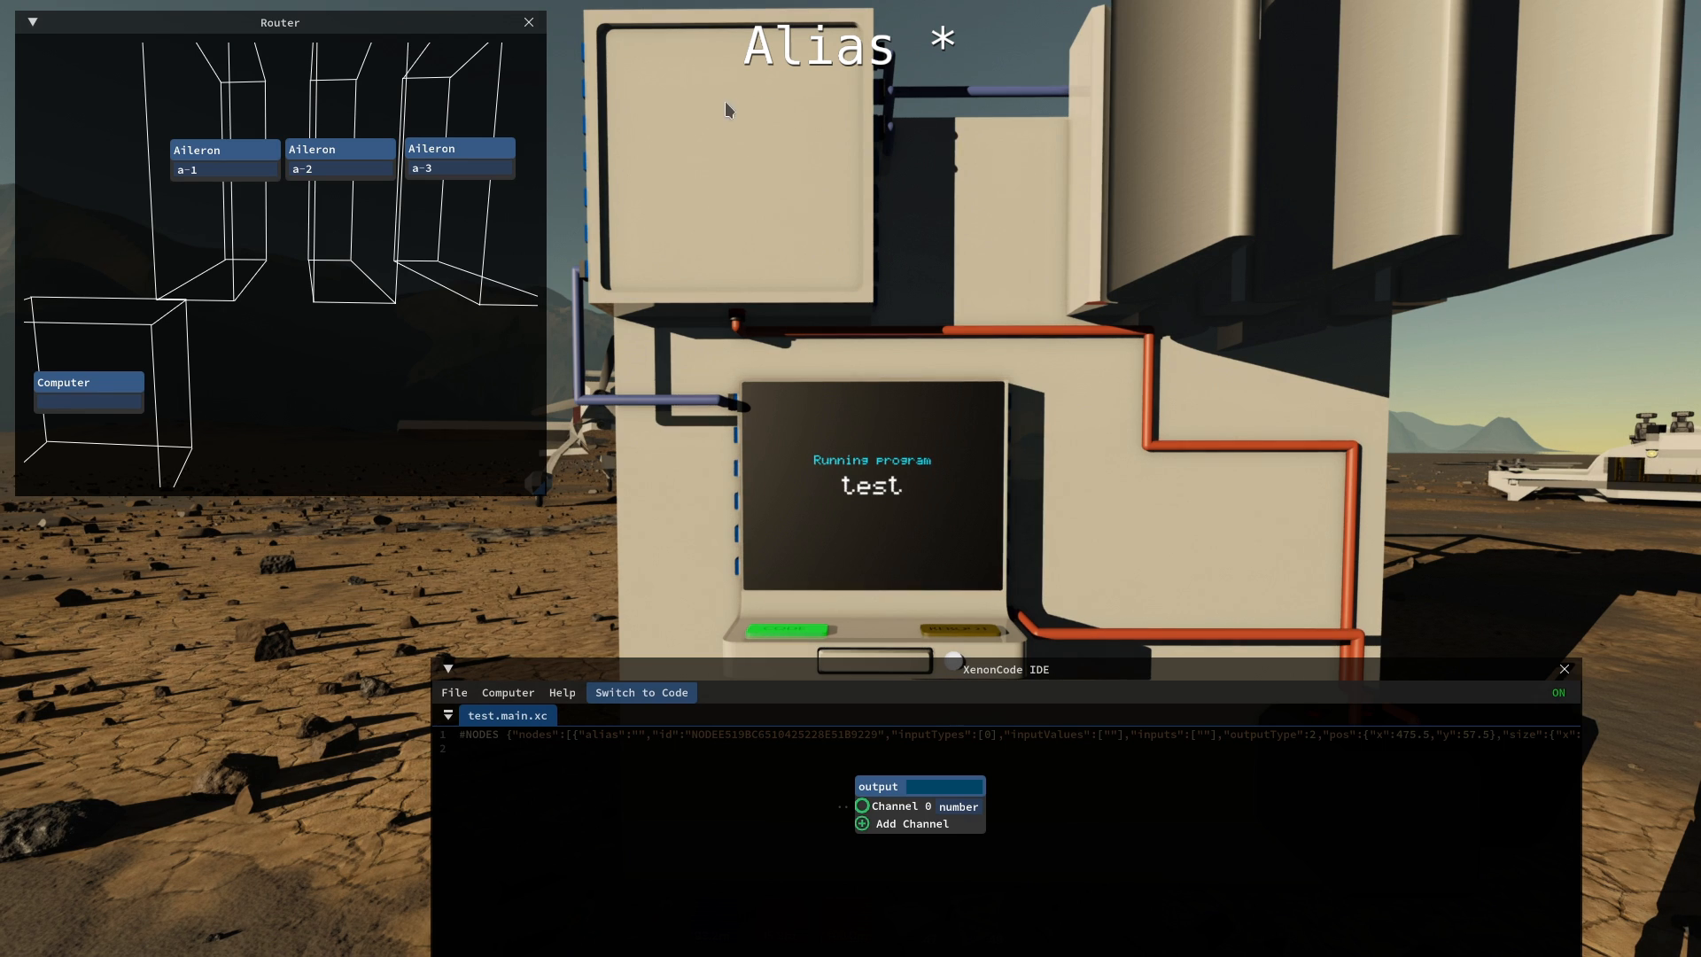
mouse_move(962, 664)
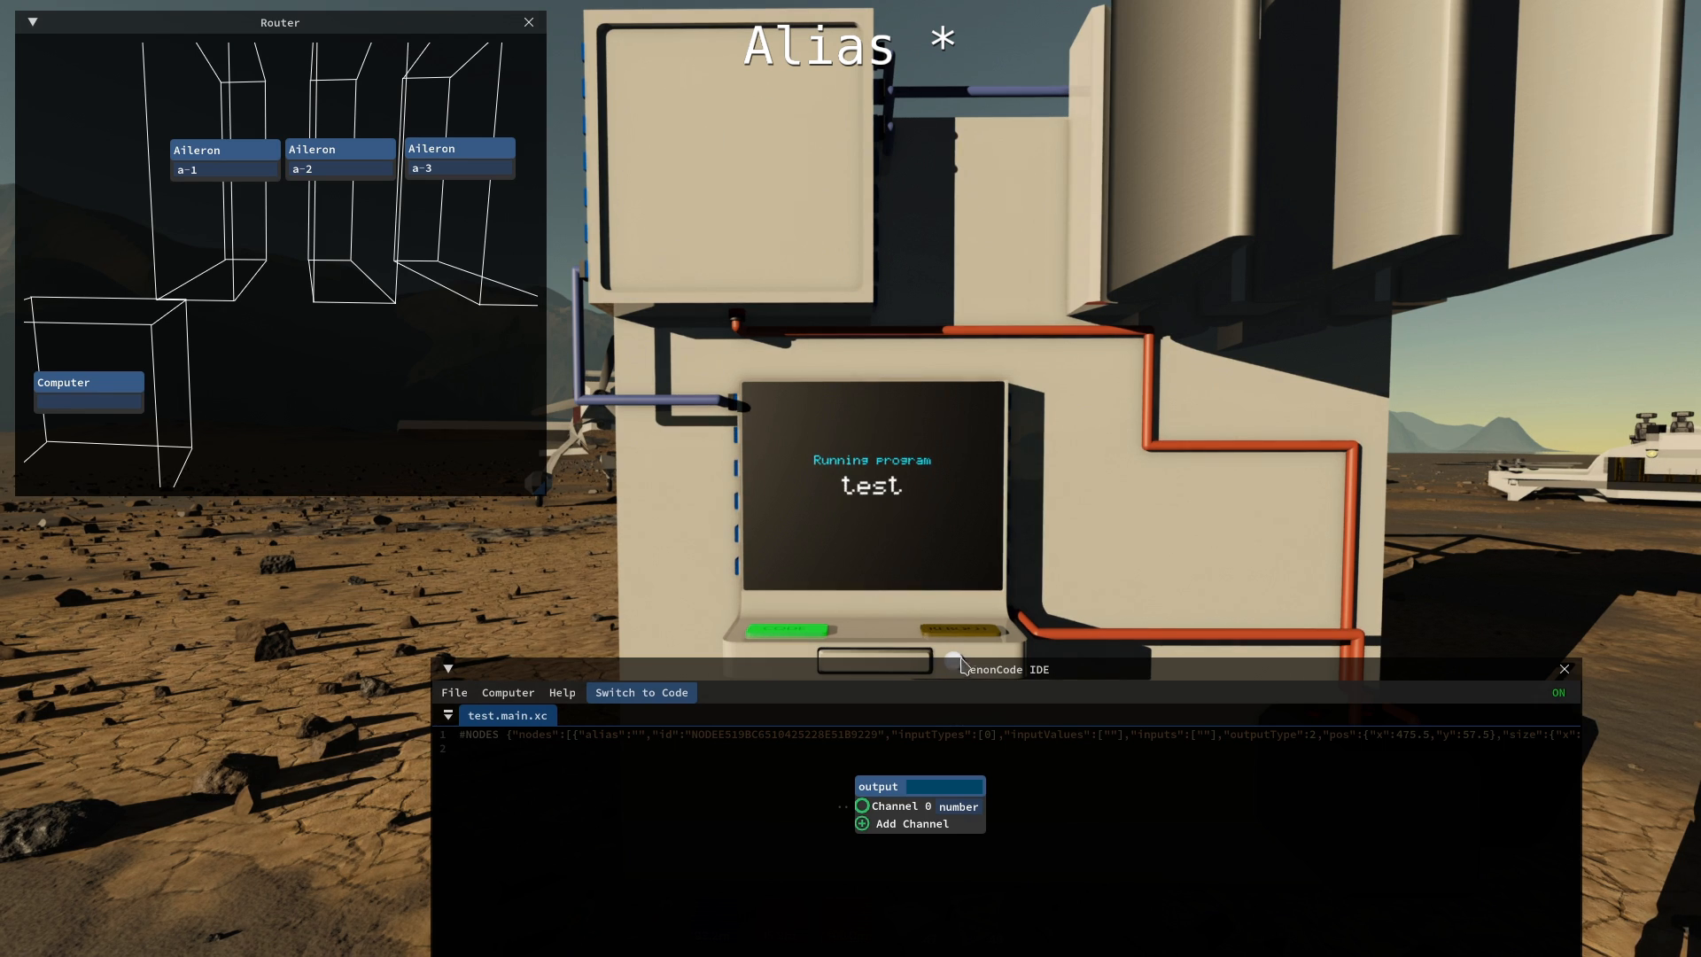
mouse_move(419, 211)
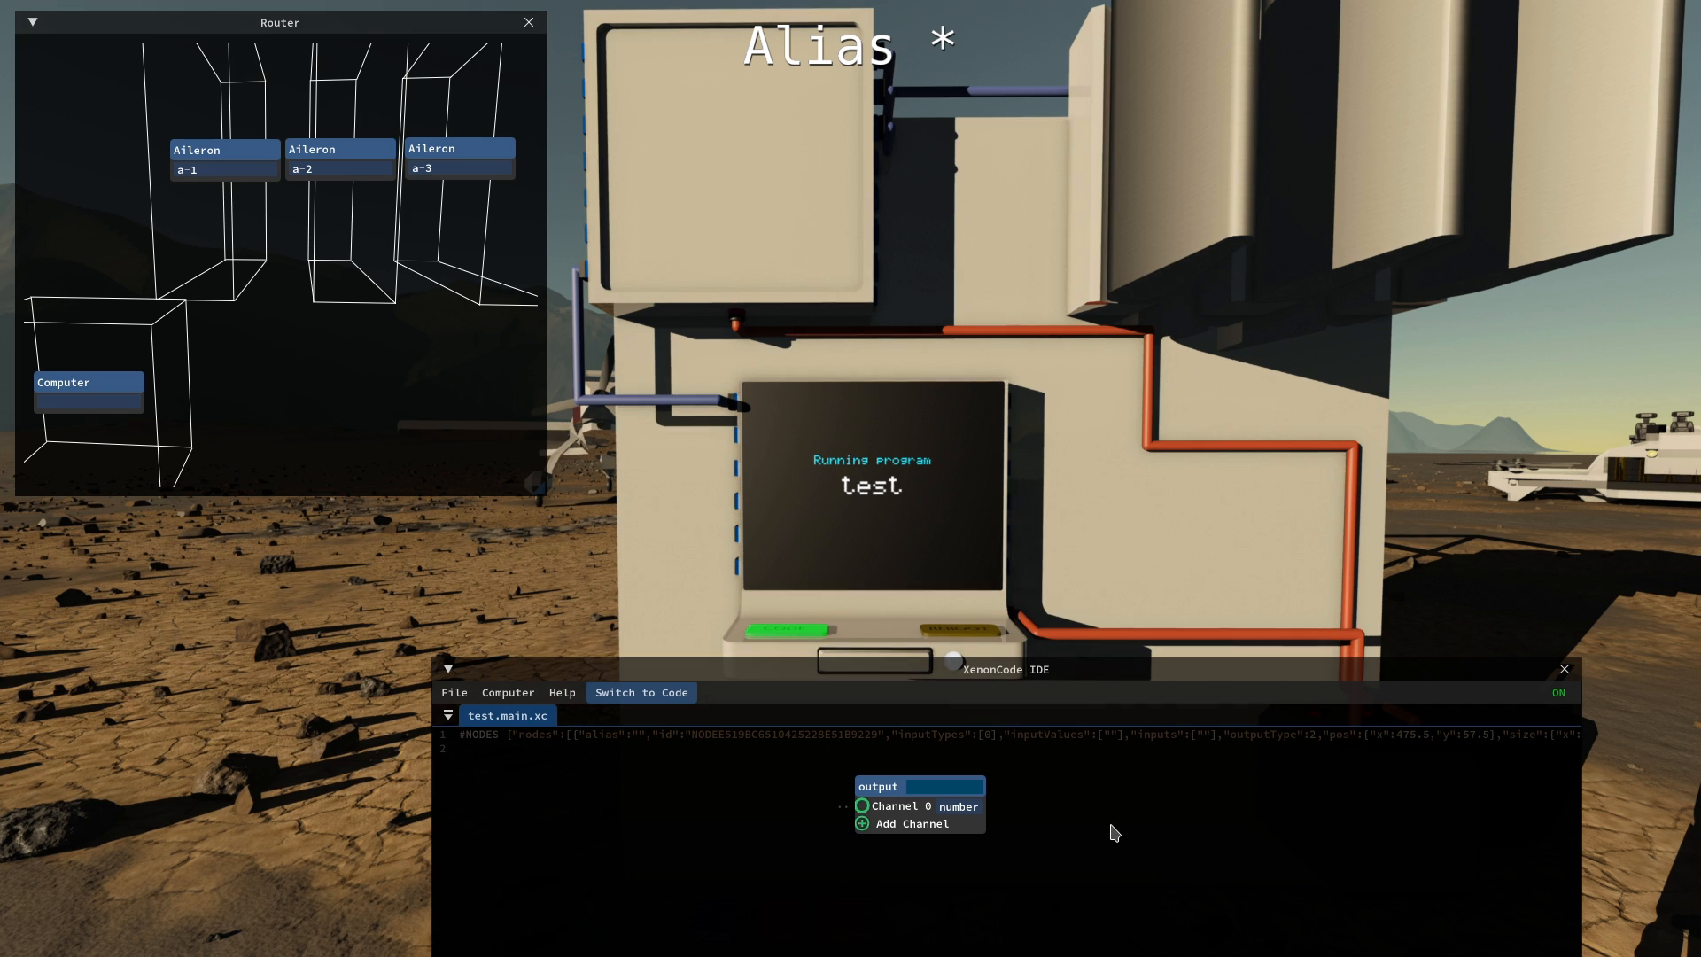
mouse_move(1076, 629)
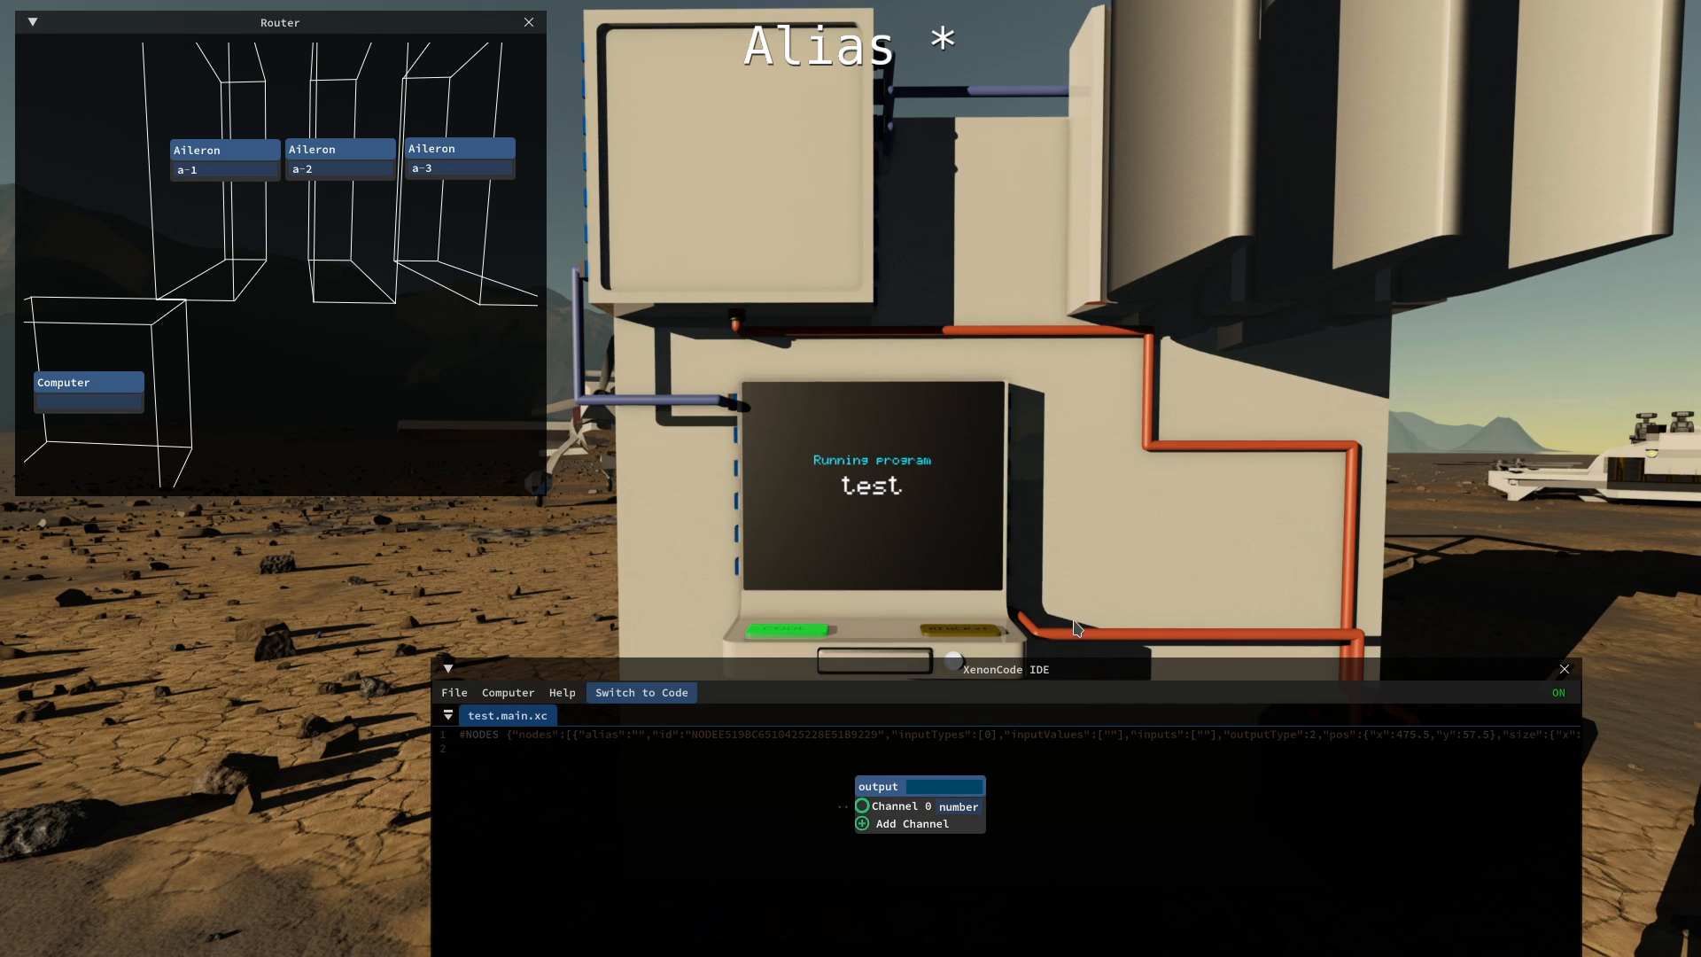
mouse_move(1083, 698)
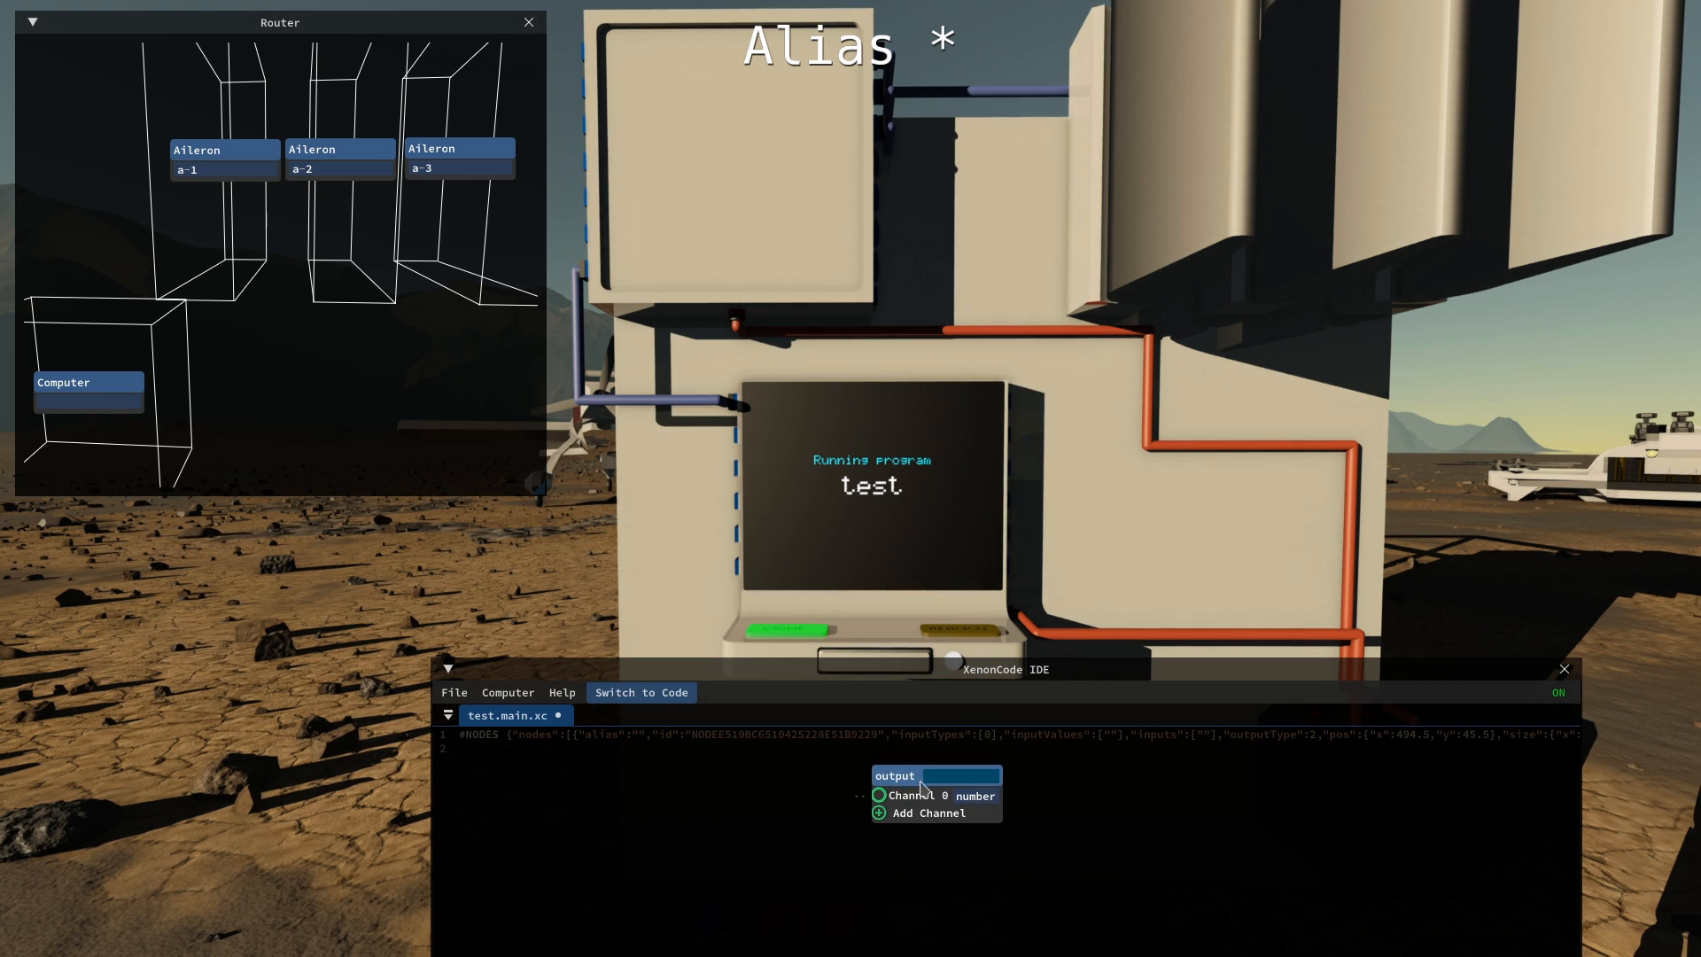
Step: Set the output node's alias to a-1 as a first step toward the a-* wildcard
click(936, 774)
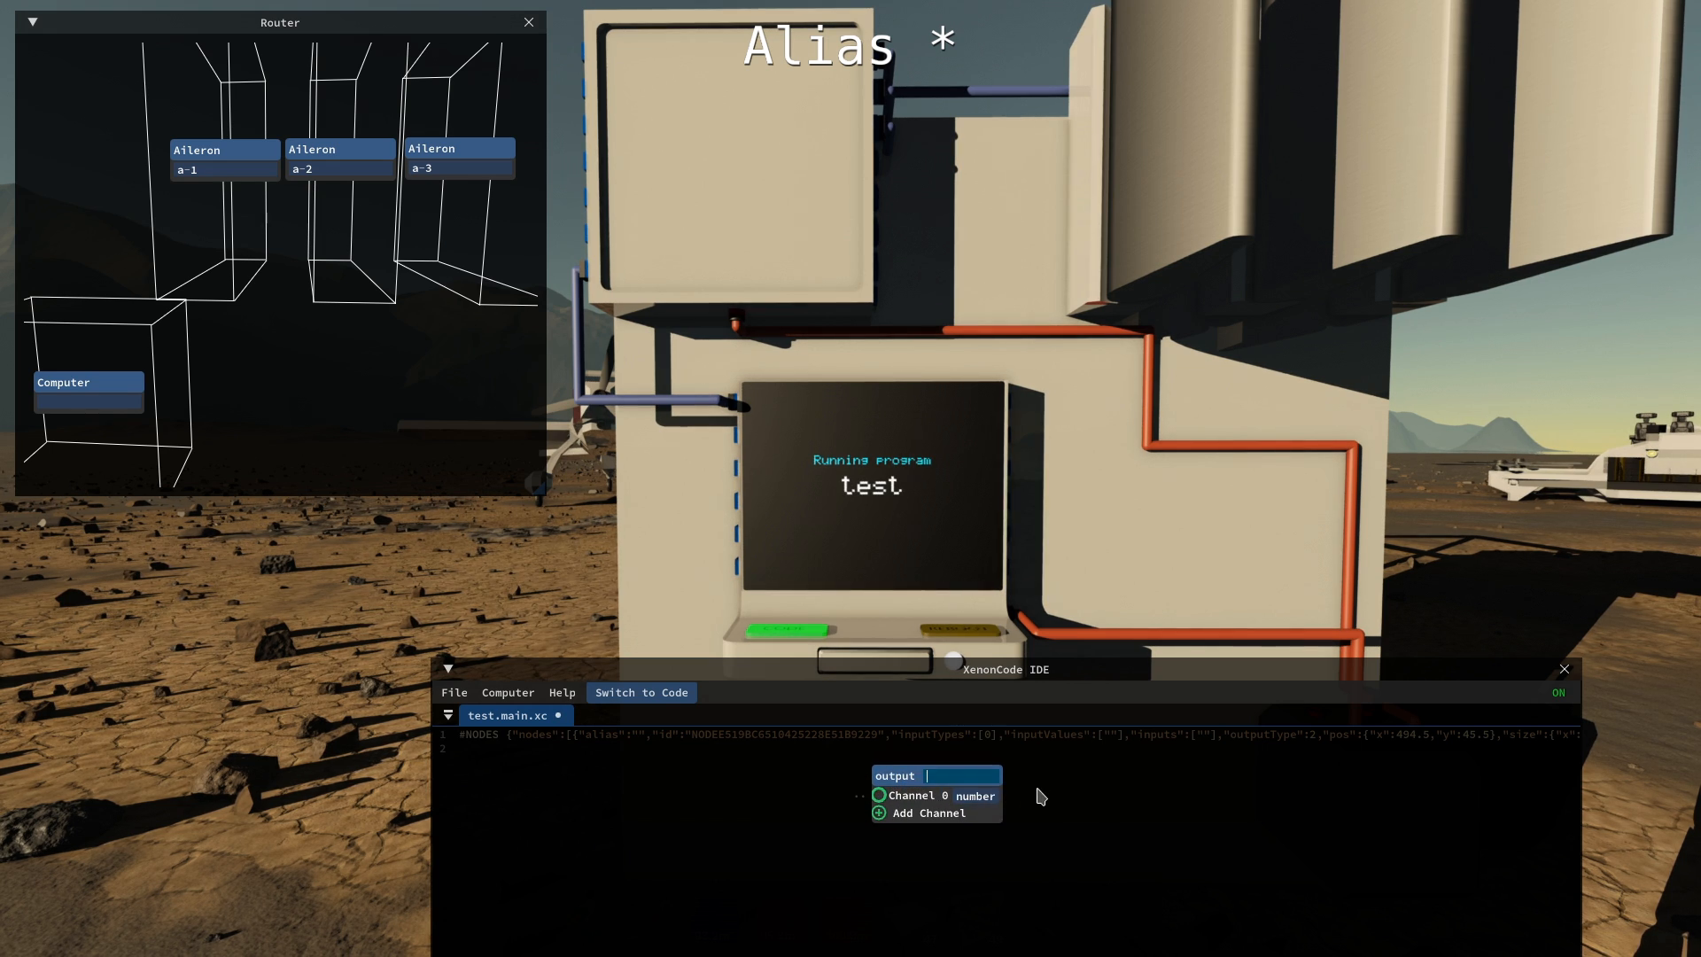
text(a-1)
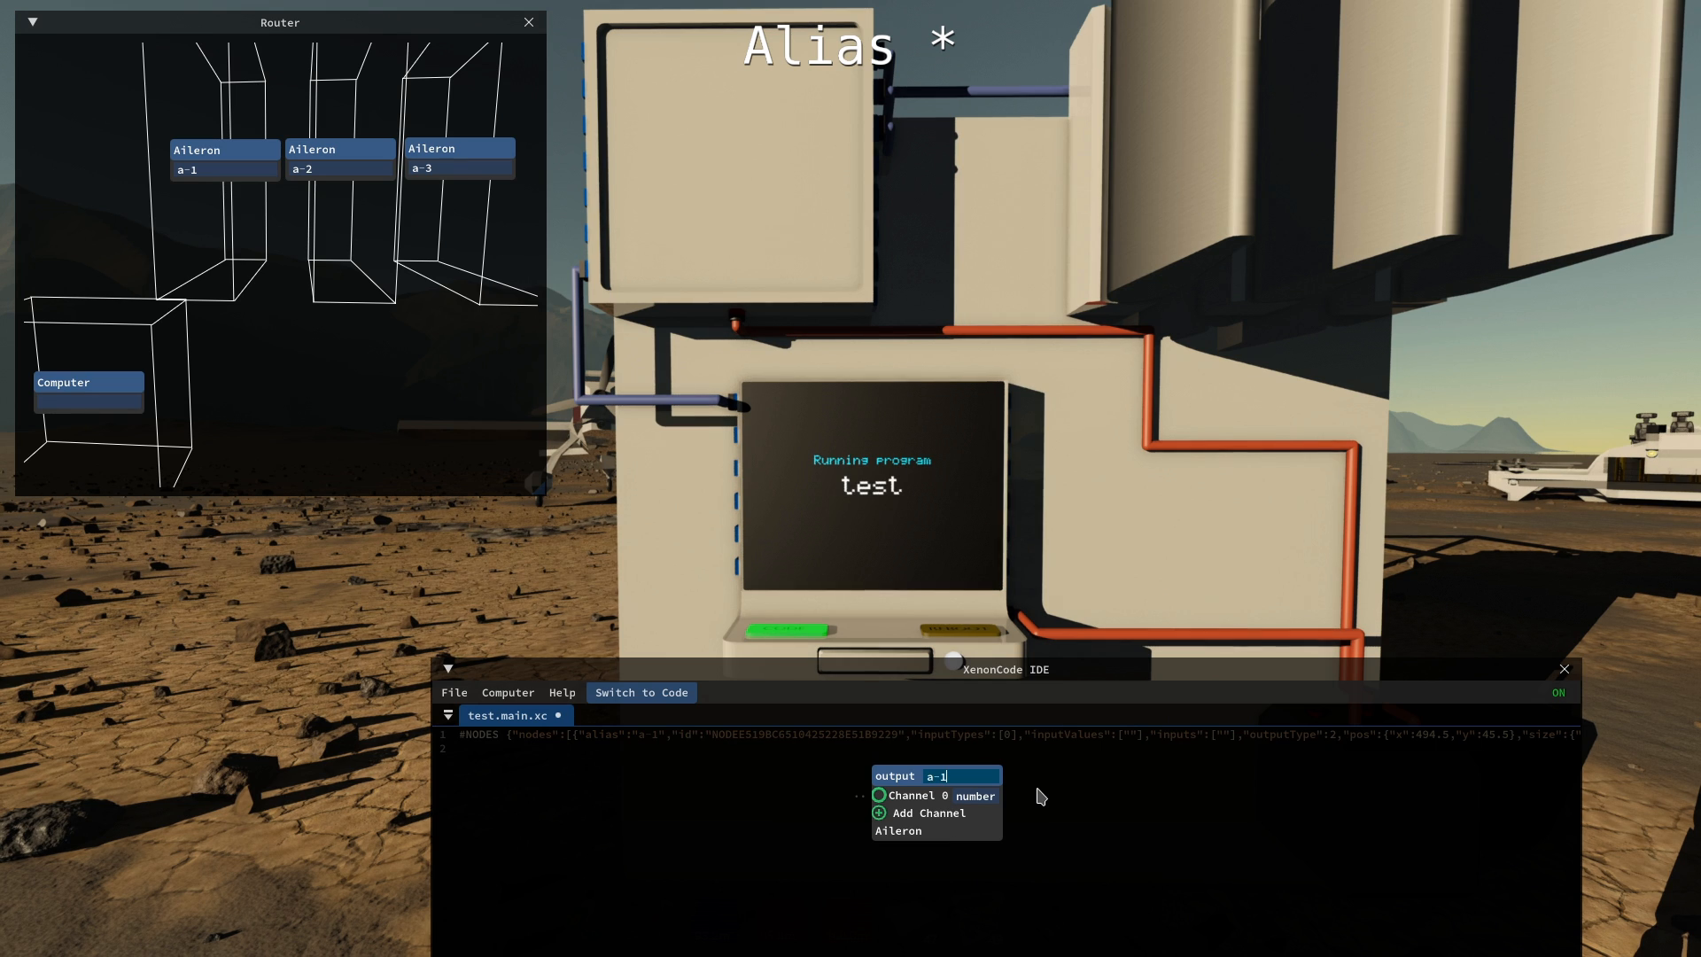
mouse_move(1099, 821)
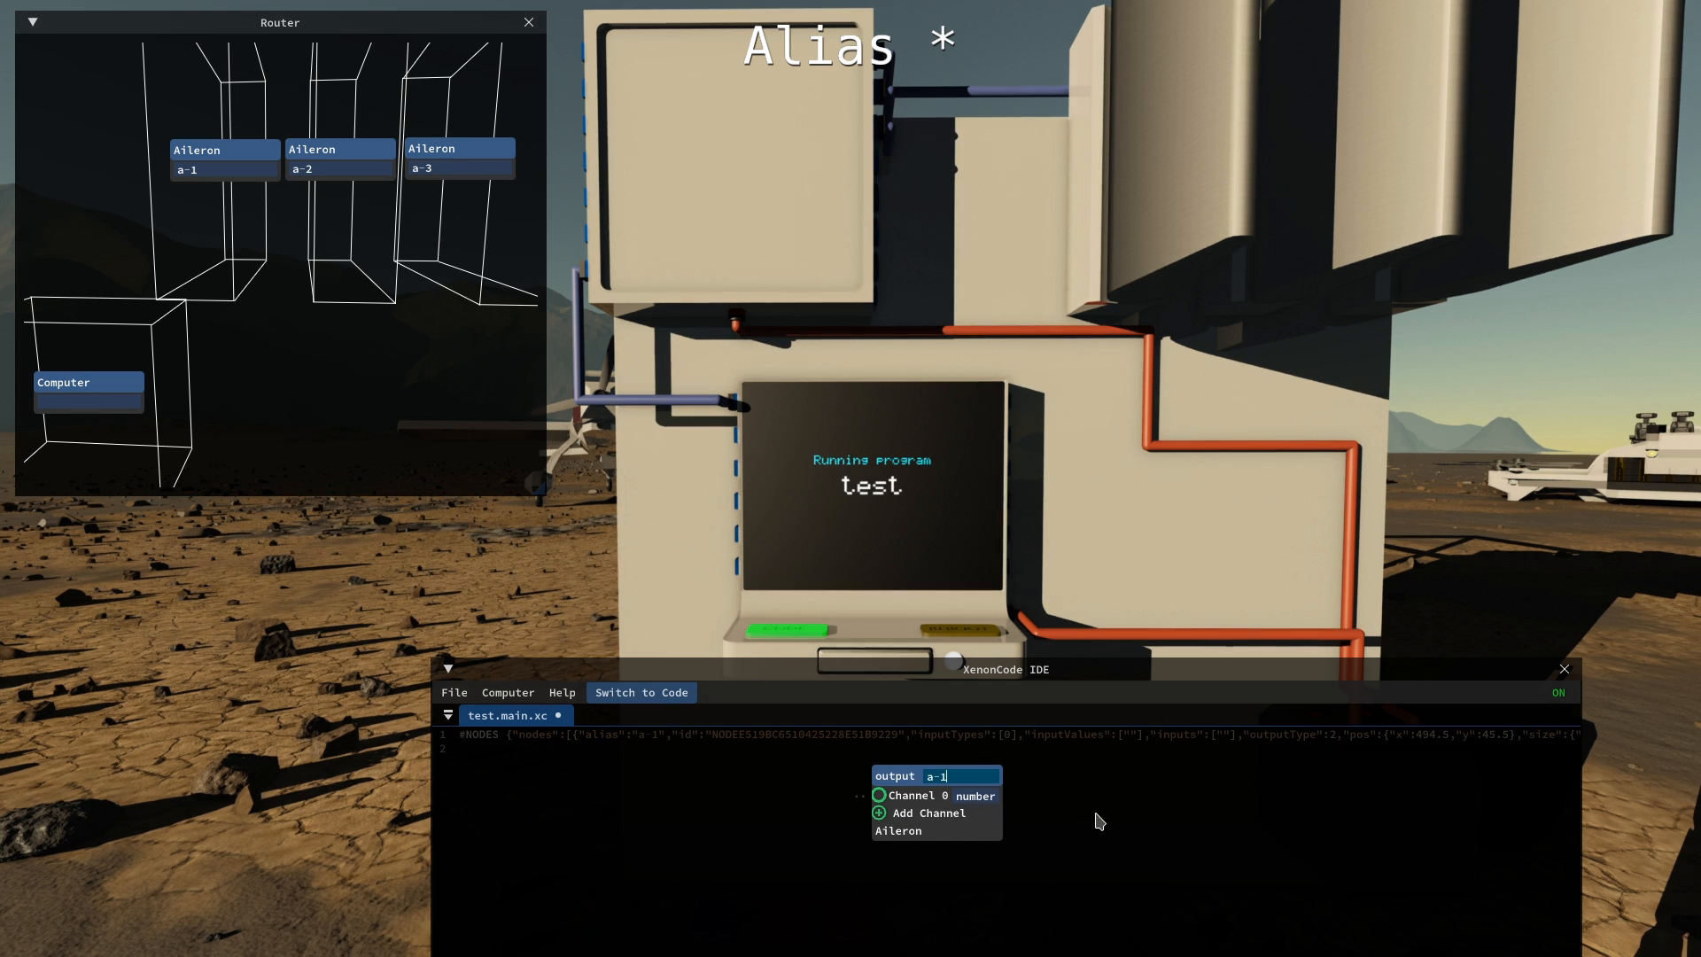
mouse_move(1131, 831)
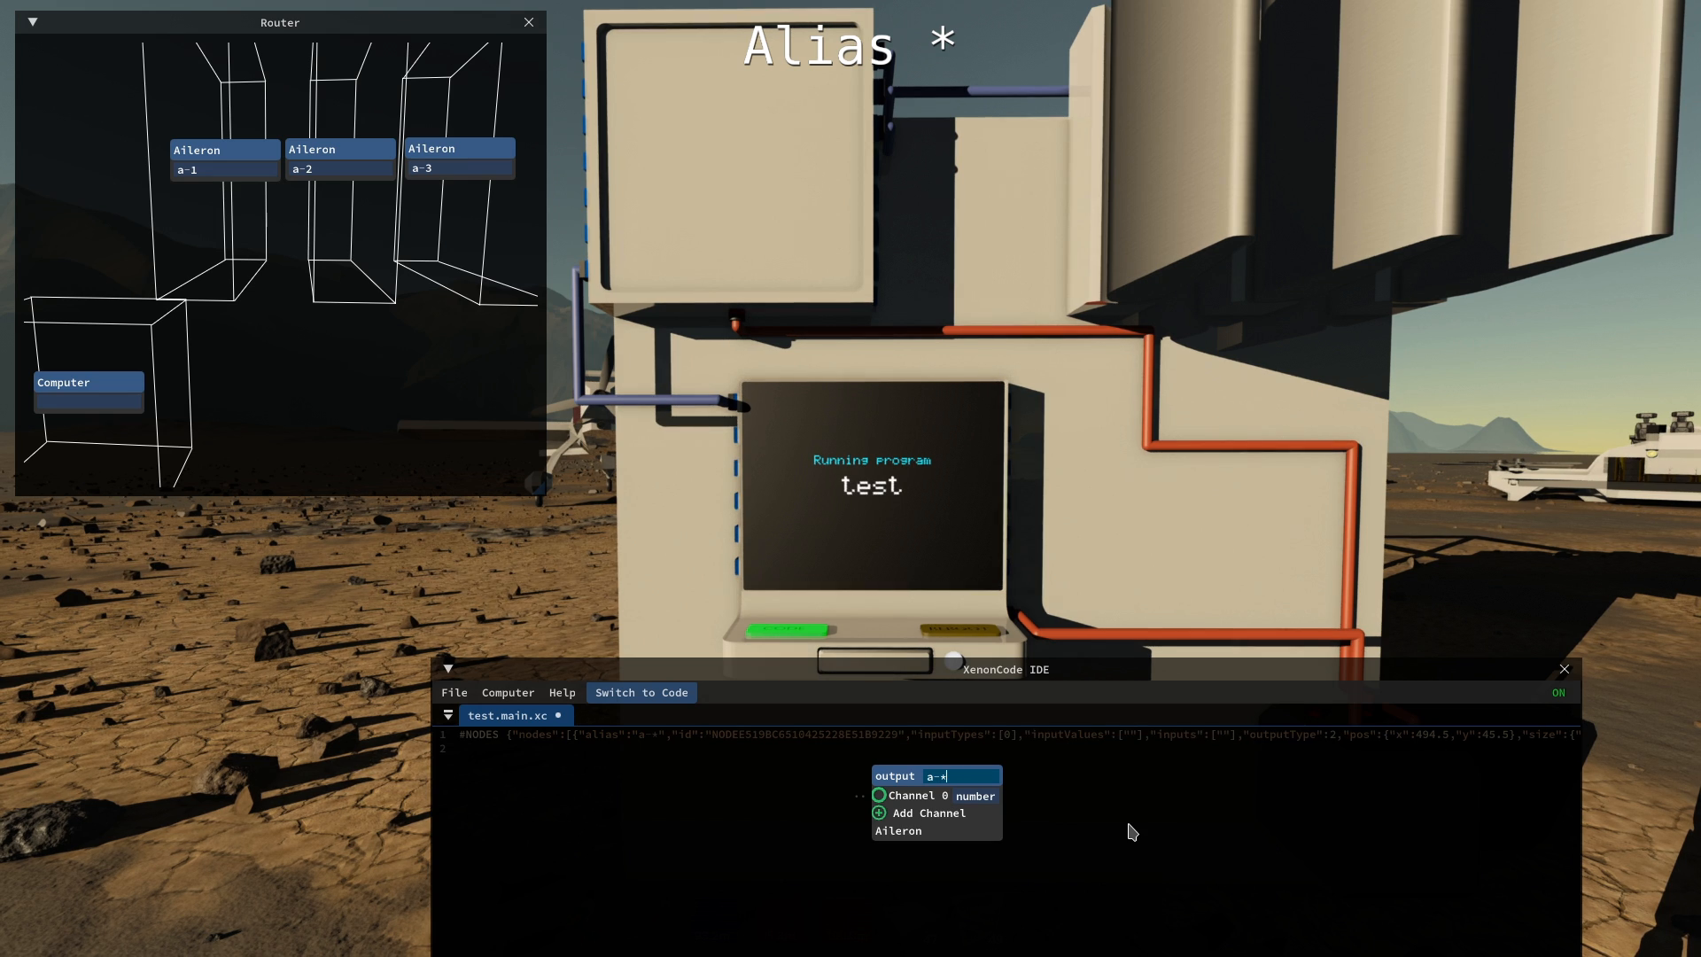
mouse_move(898, 815)
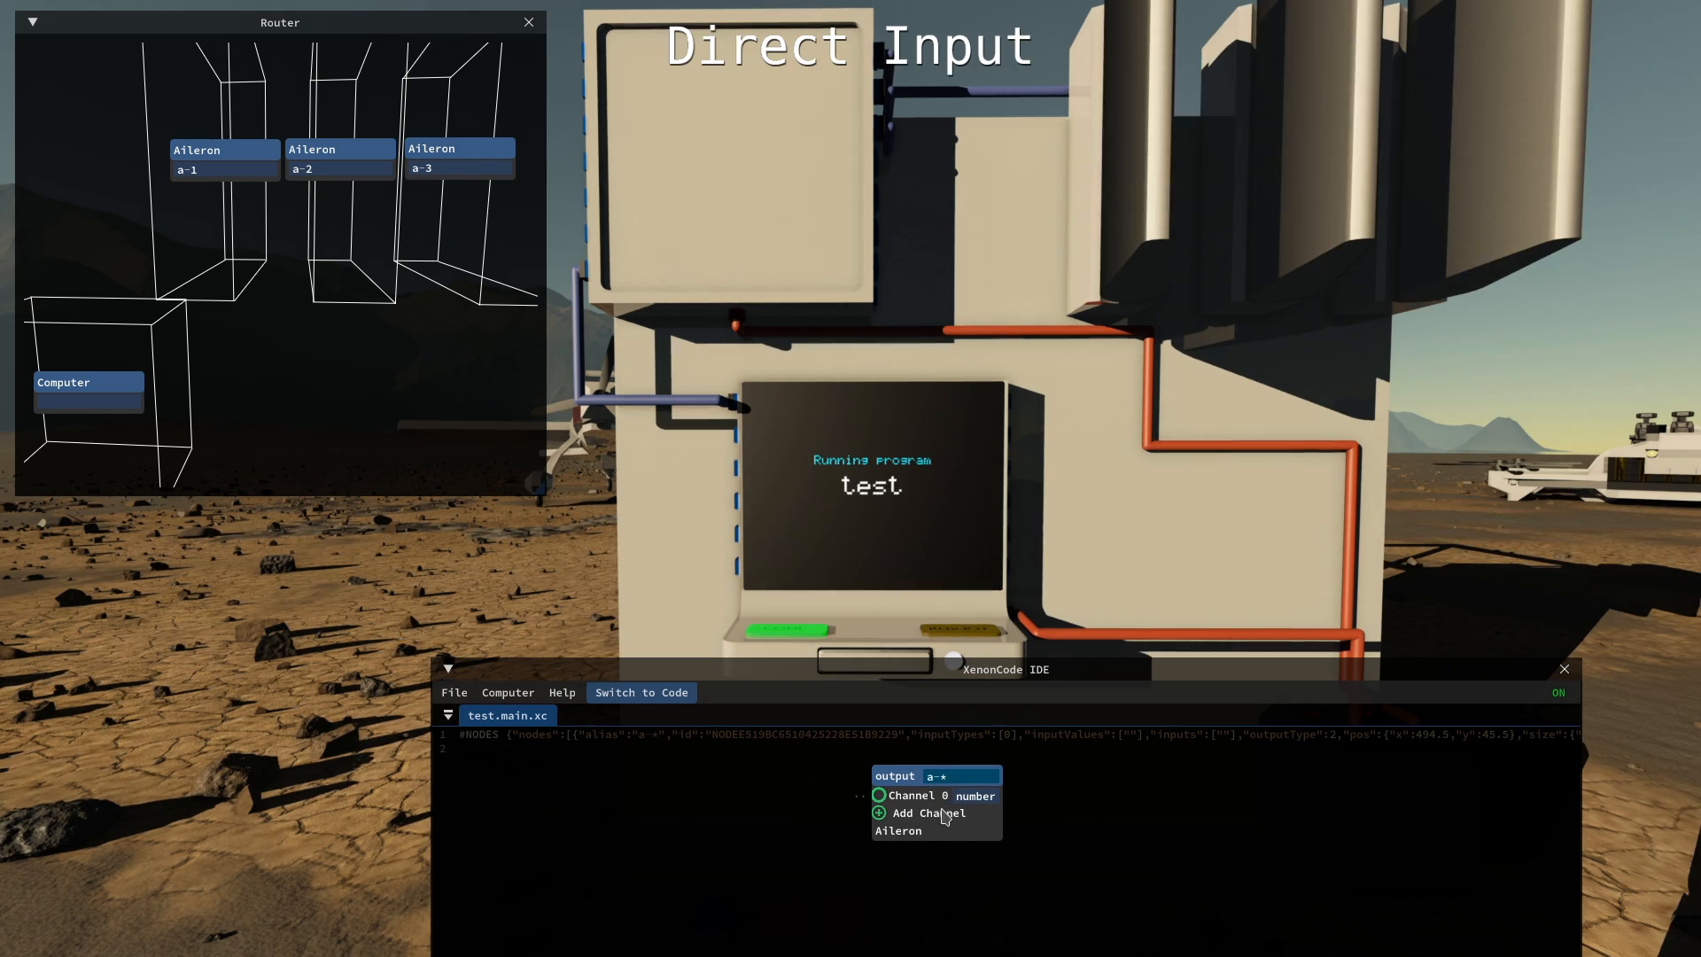
mouse_move(852, 799)
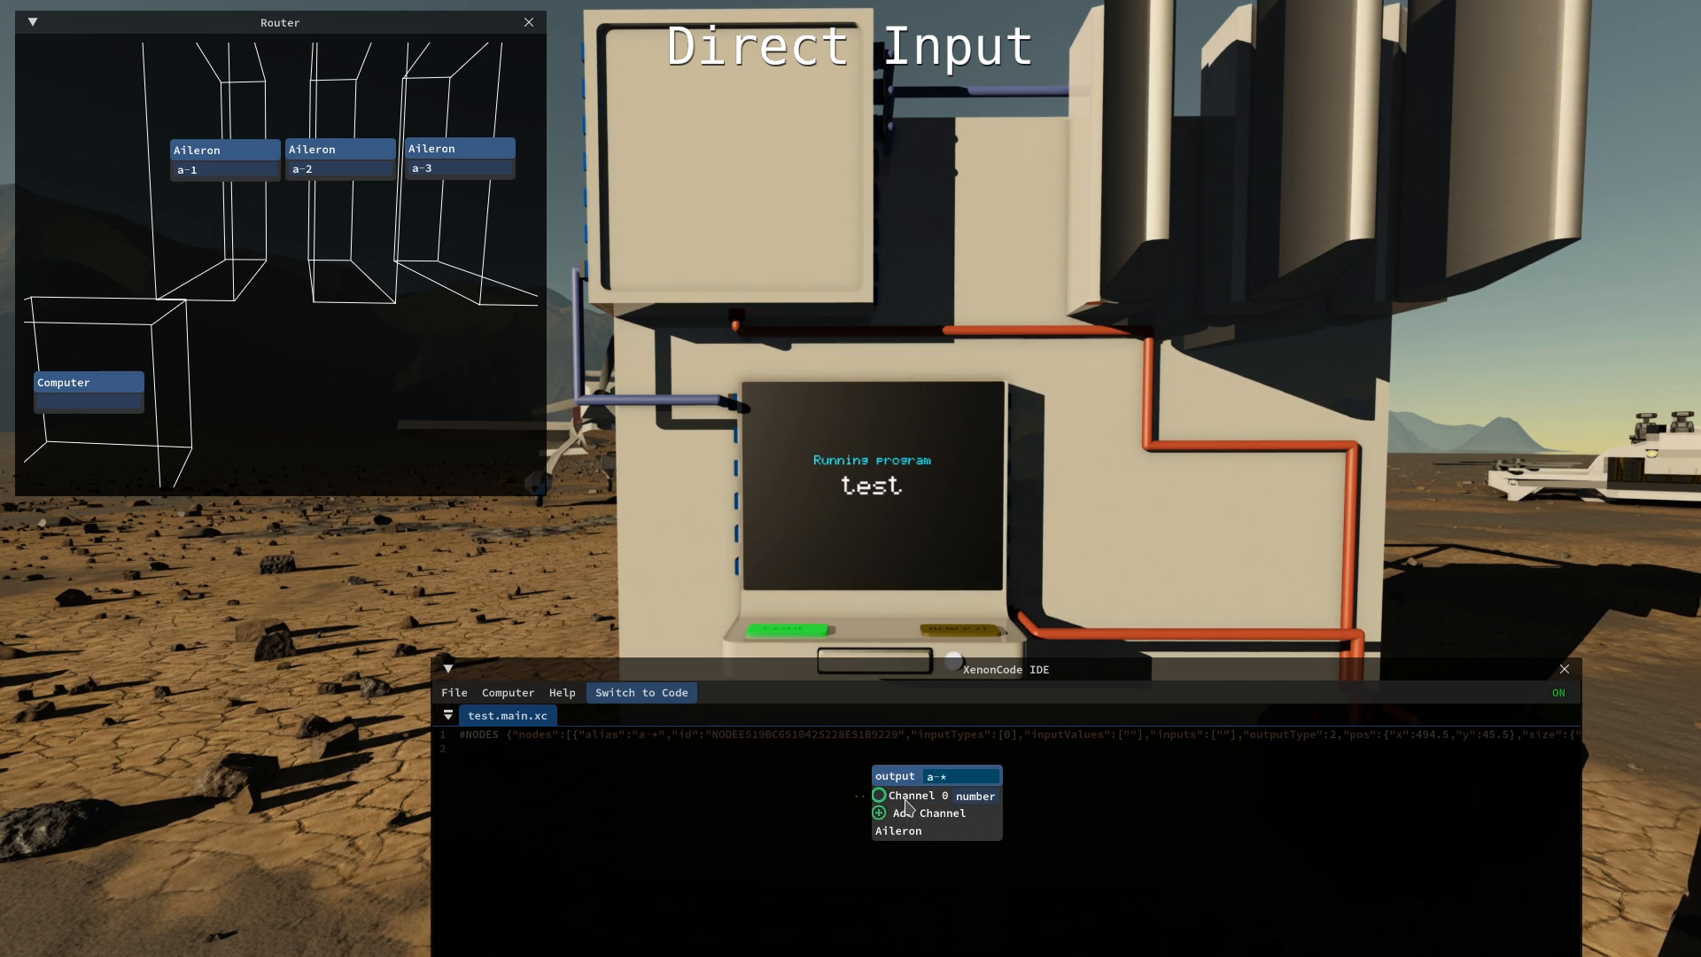
mouse_move(838, 833)
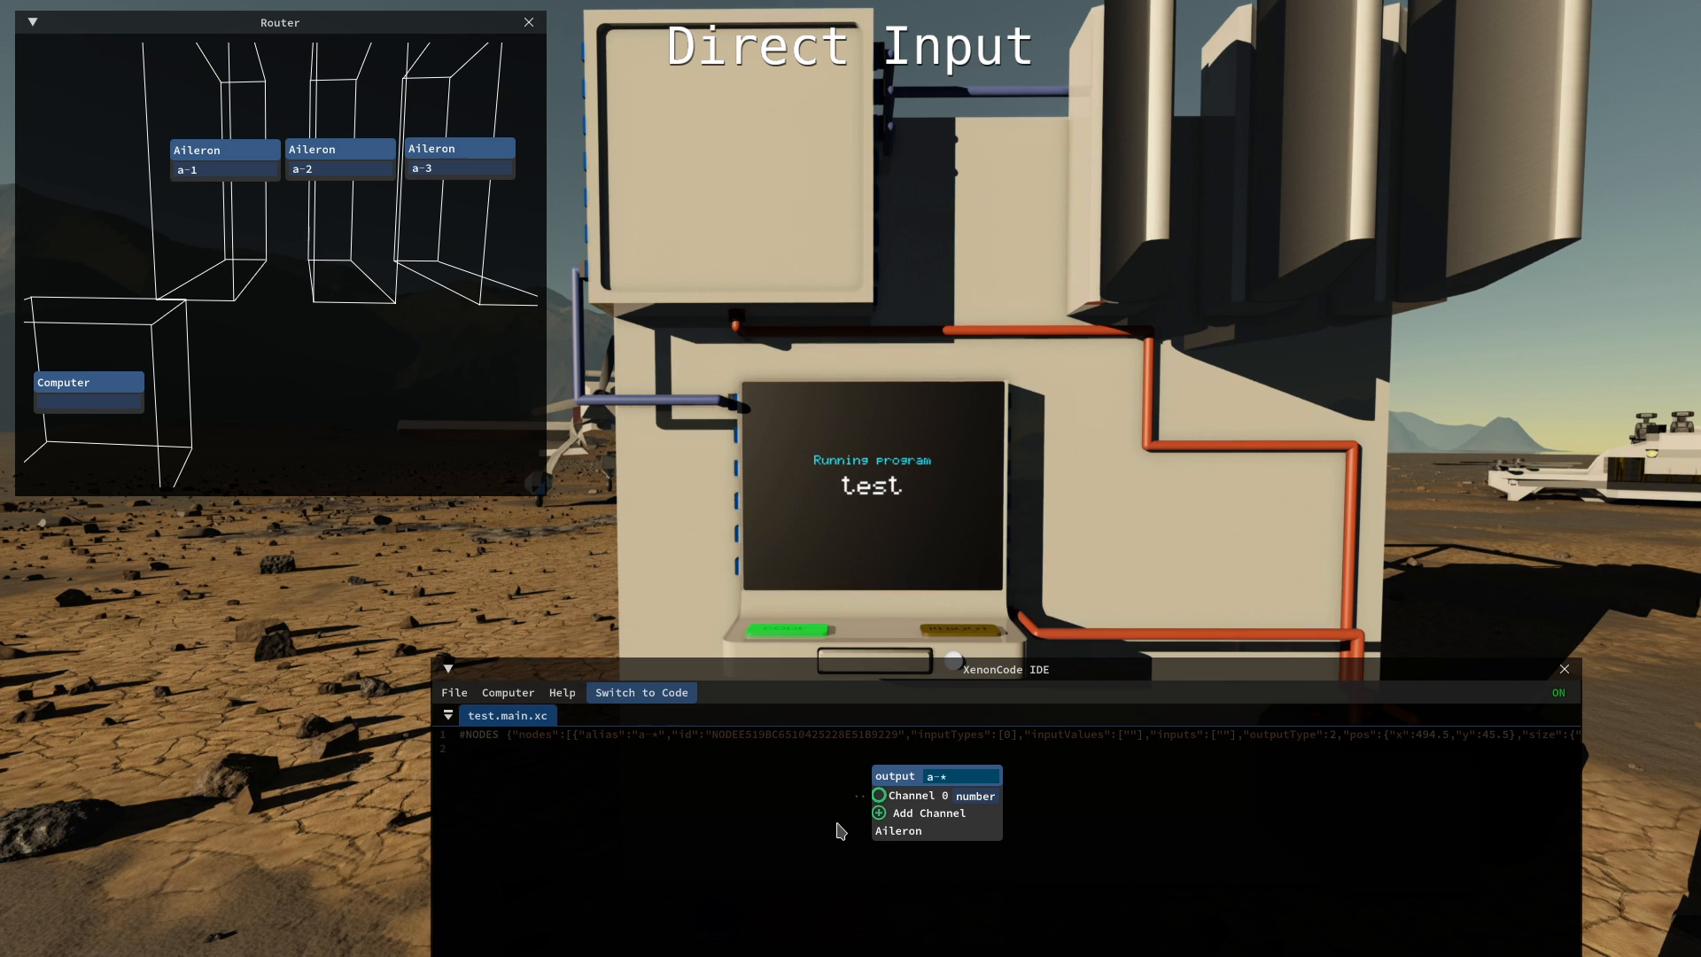
mouse_move(558, 788)
text(1)
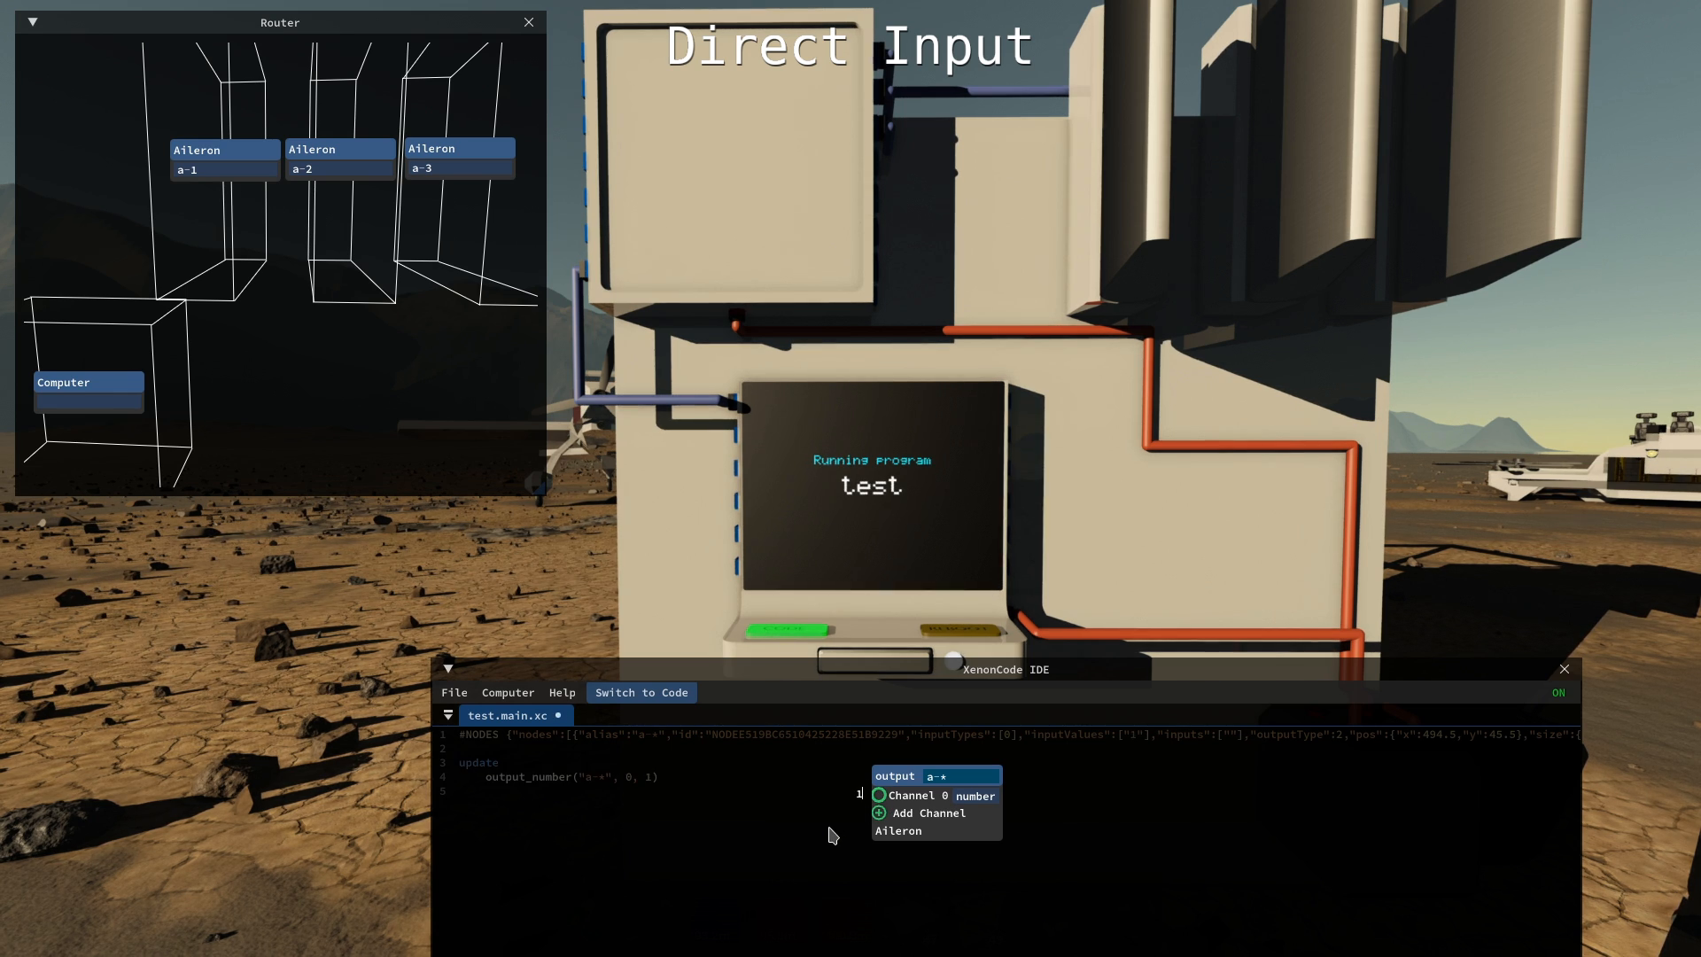
mouse_move(751, 849)
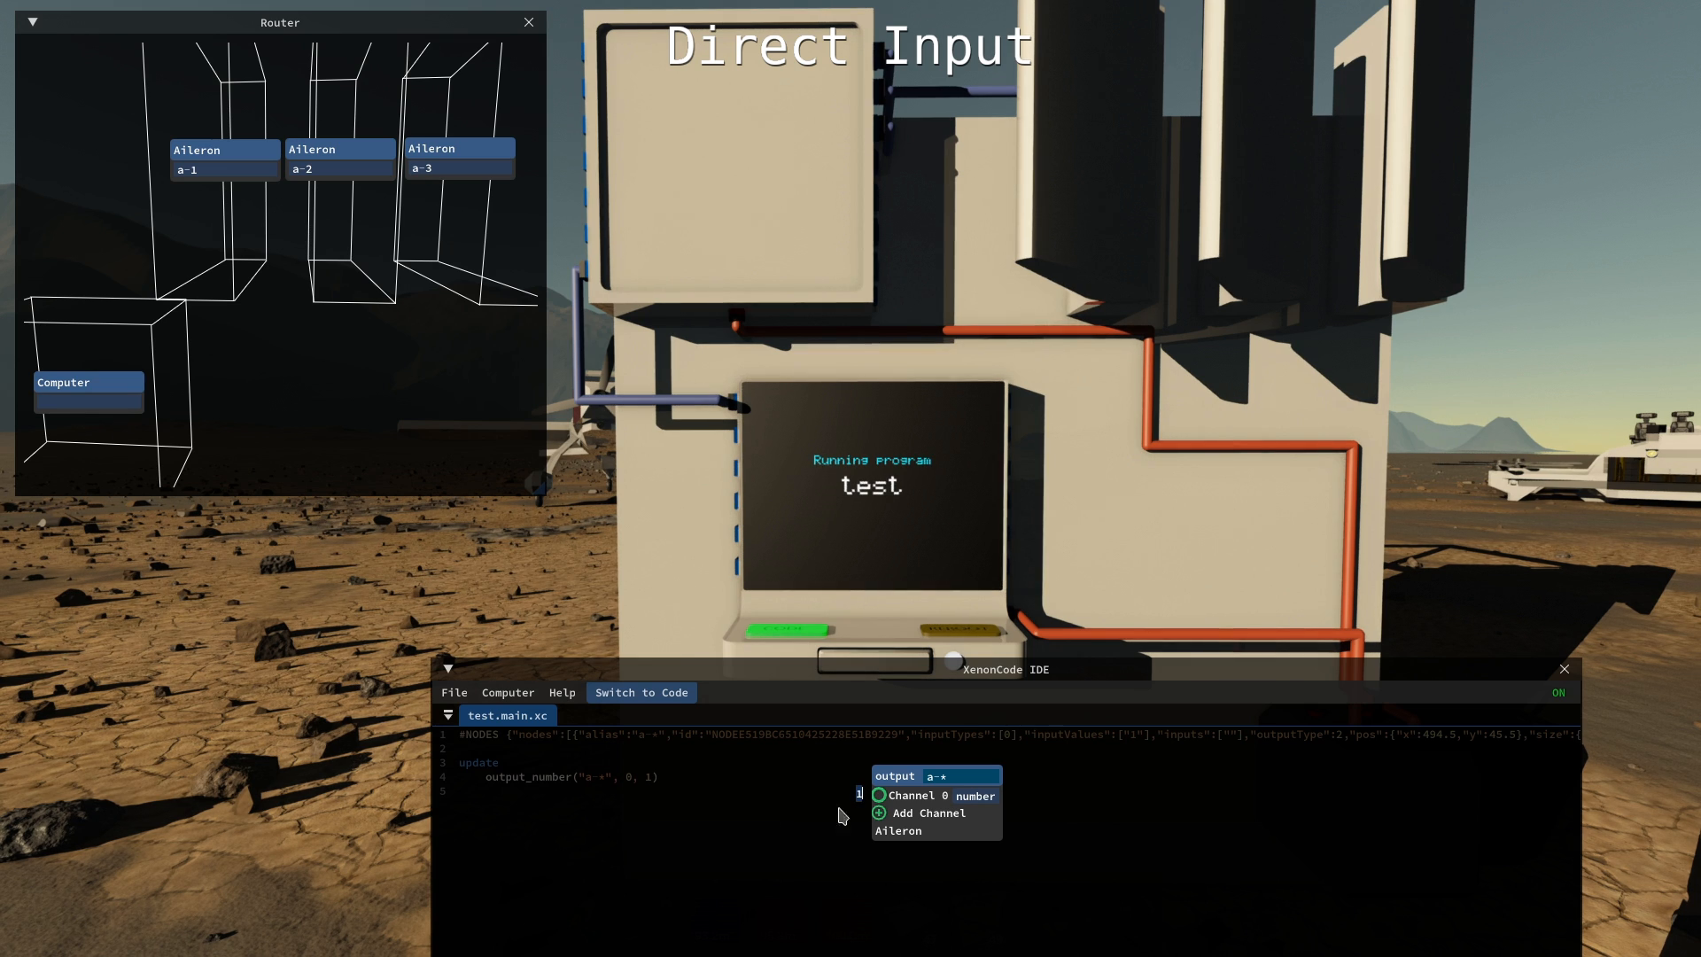
mouse_move(779, 852)
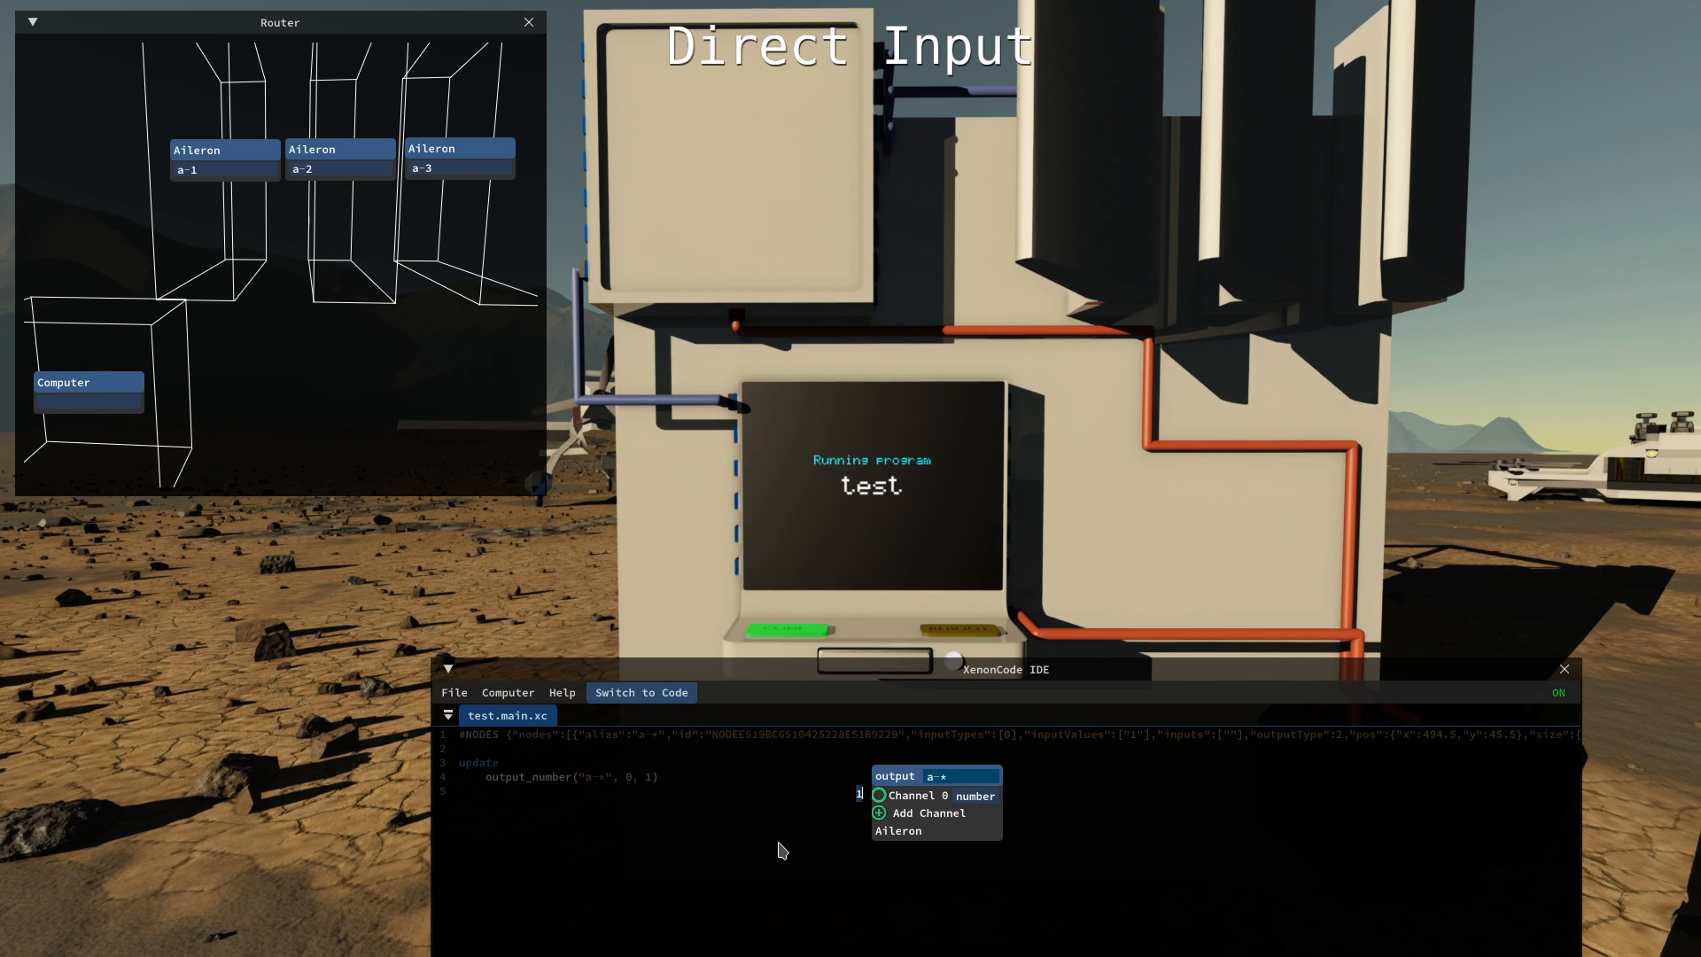
Step: Enter text into the output node's Channel 0 value box to hard-code its input
text(df)
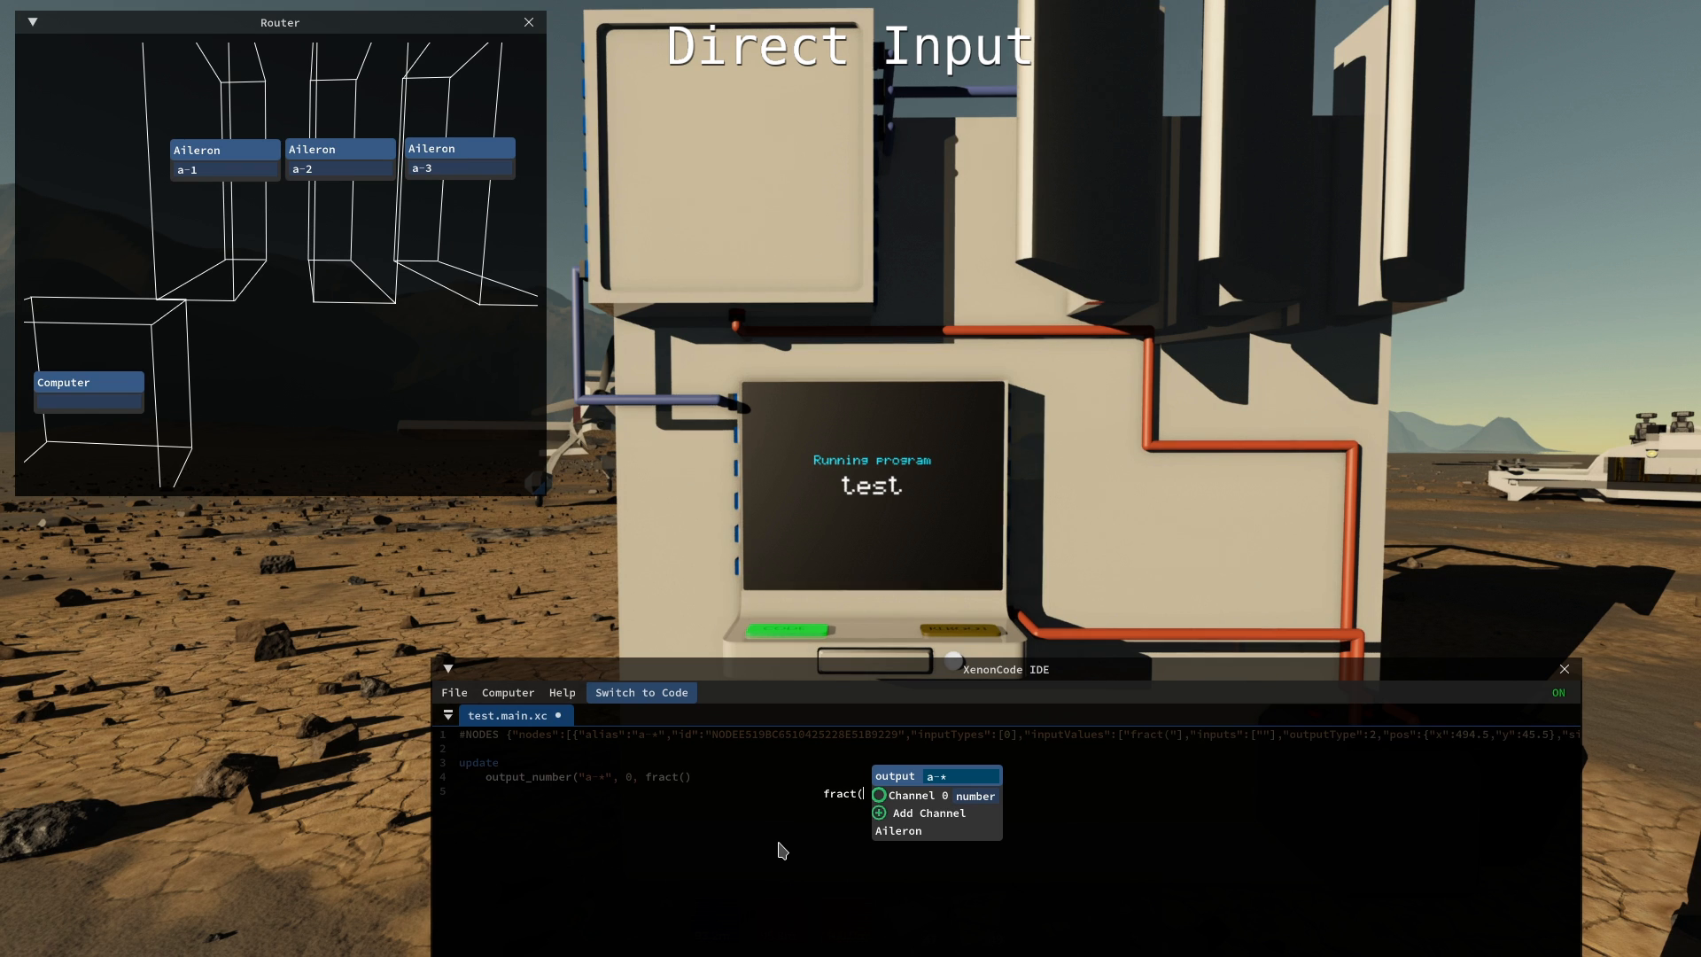
Step: Enter time as the argument of the Channel 0 fract() expression before clearing it
text(time)
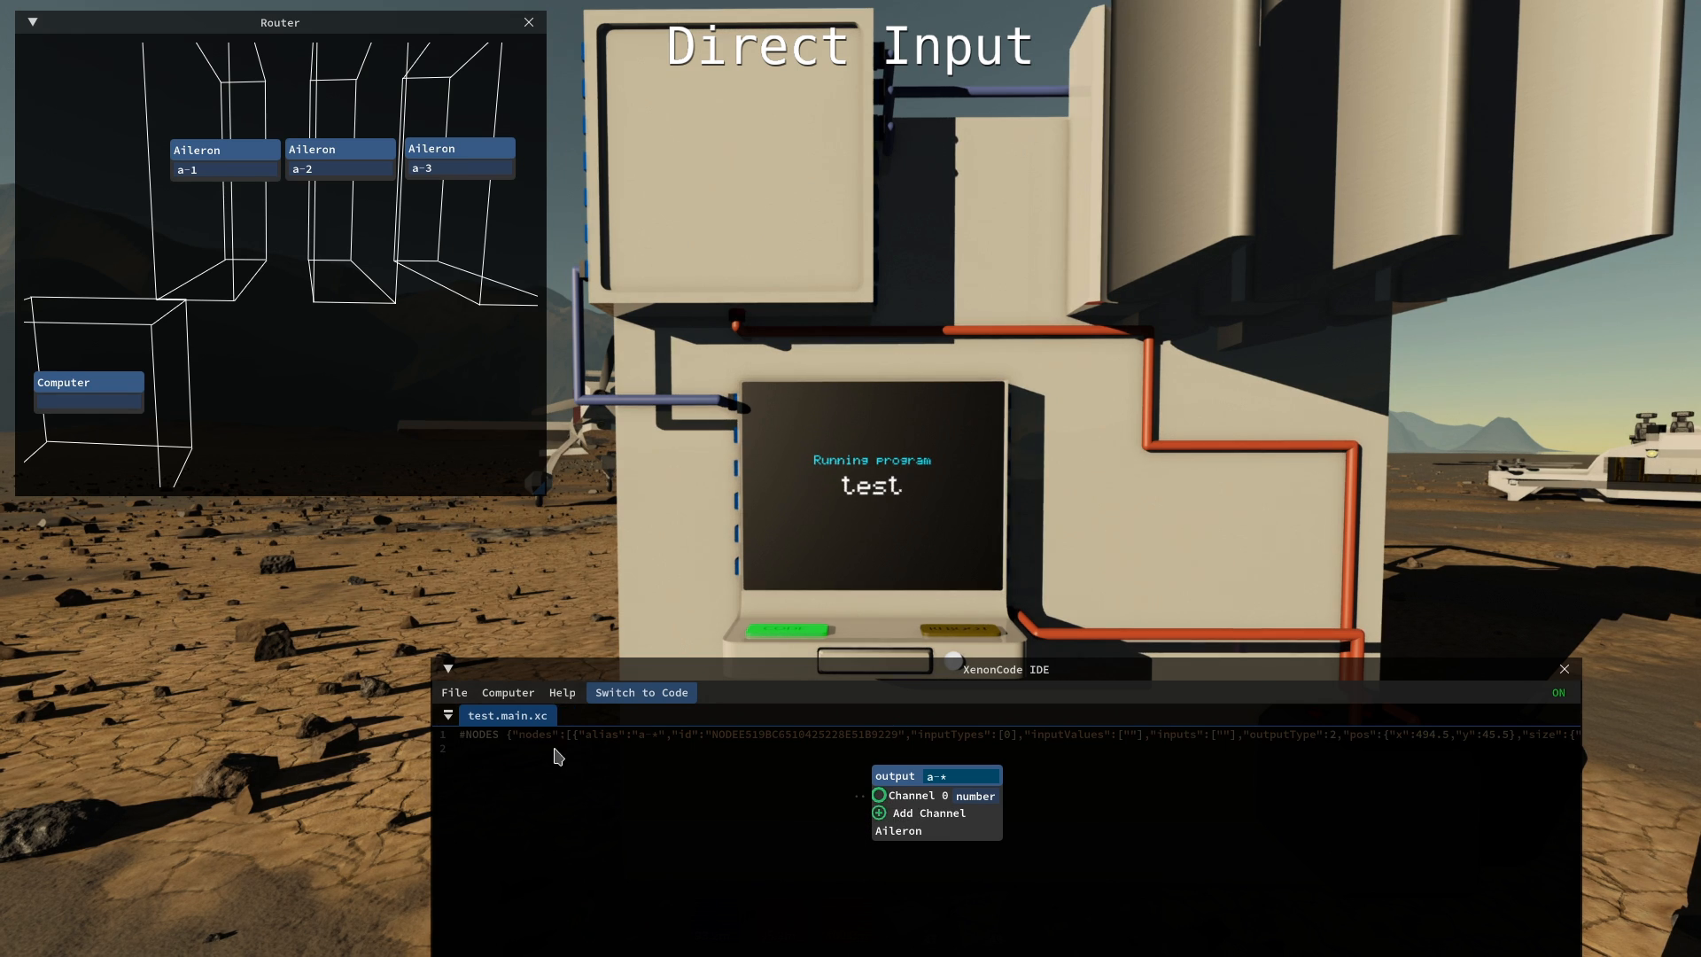
mouse_move(659, 796)
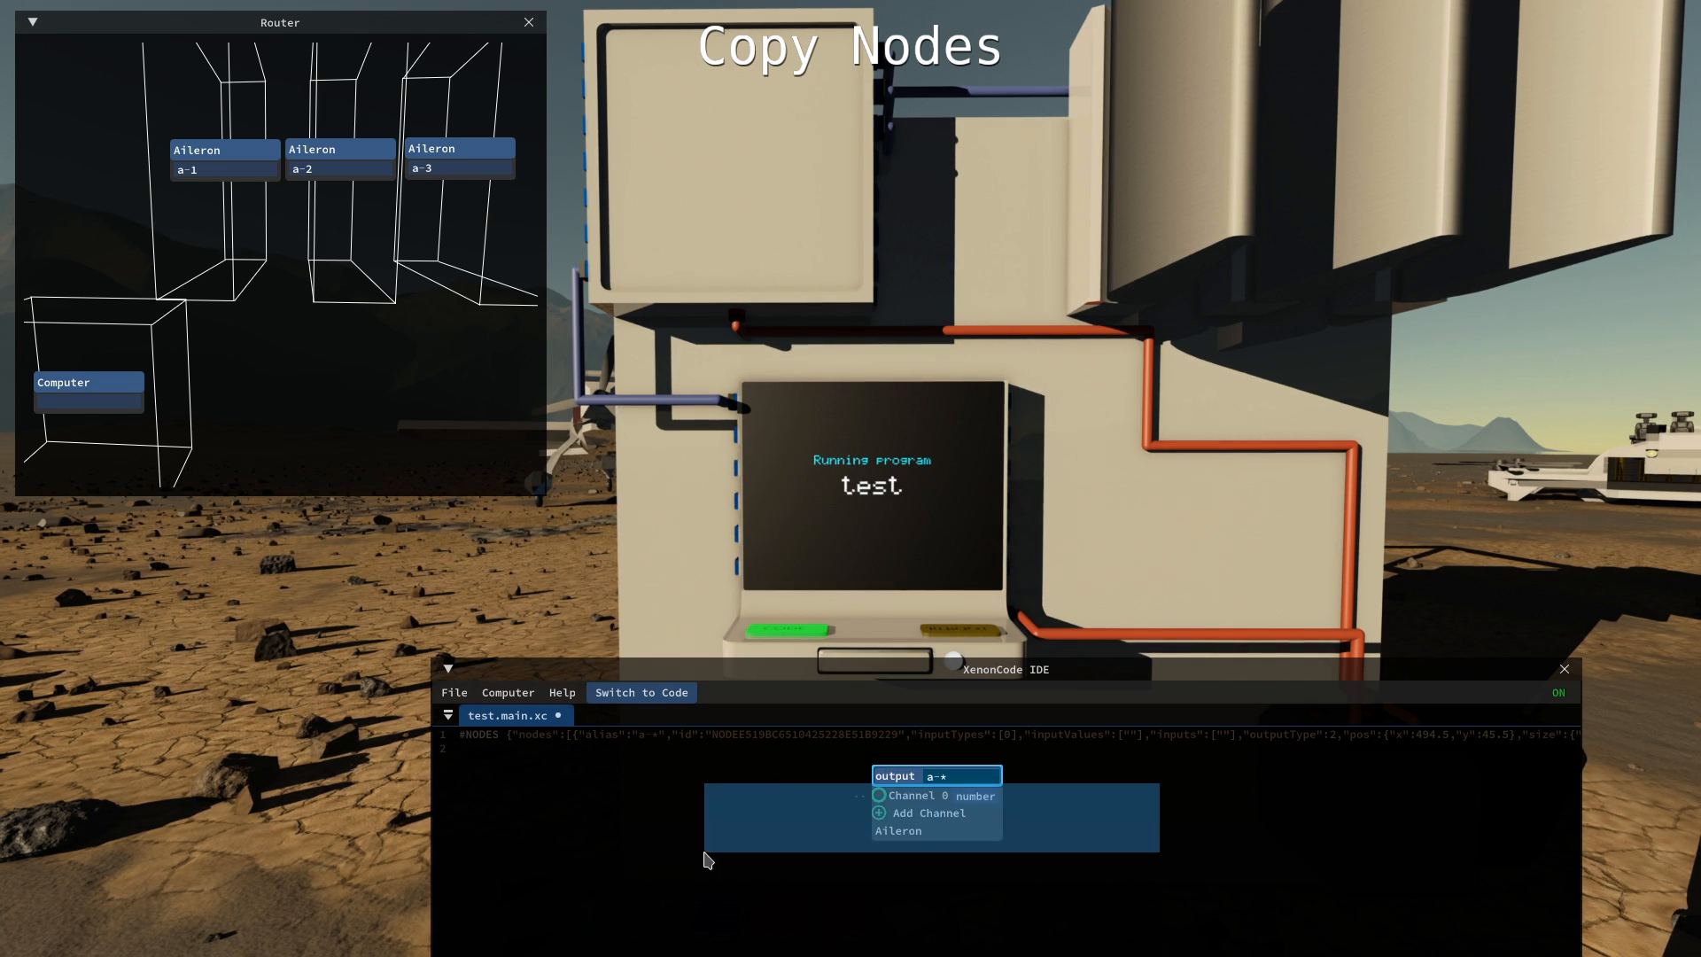
mouse_move(757, 817)
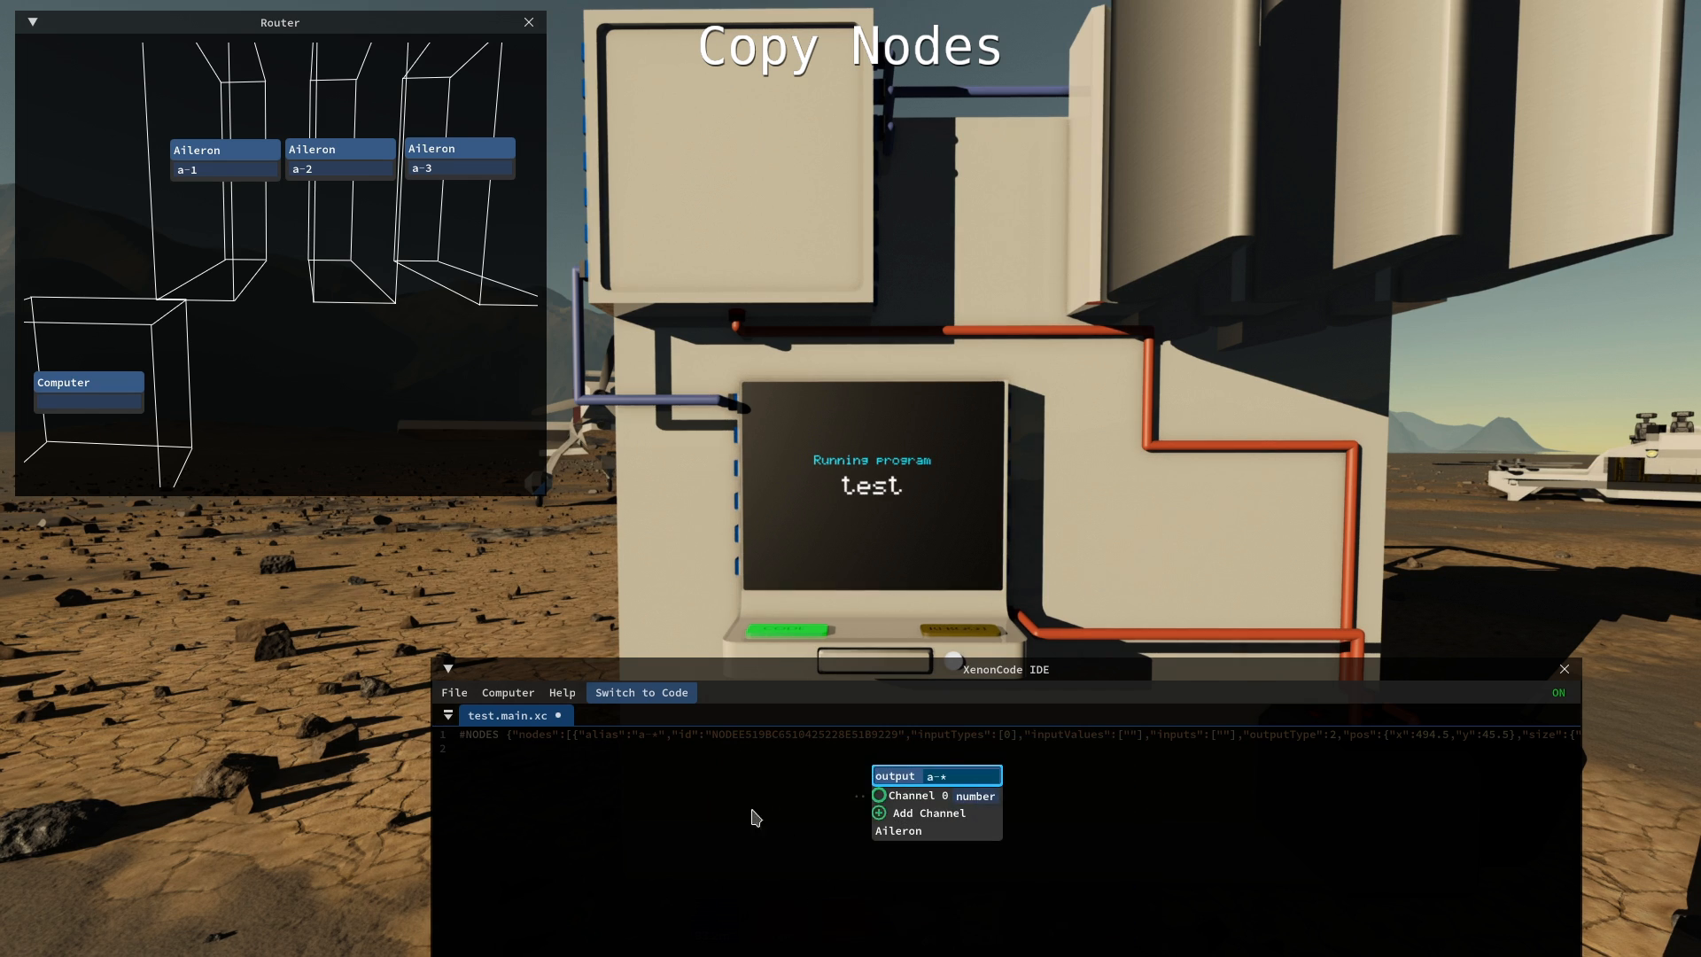
mouse_move(1020, 883)
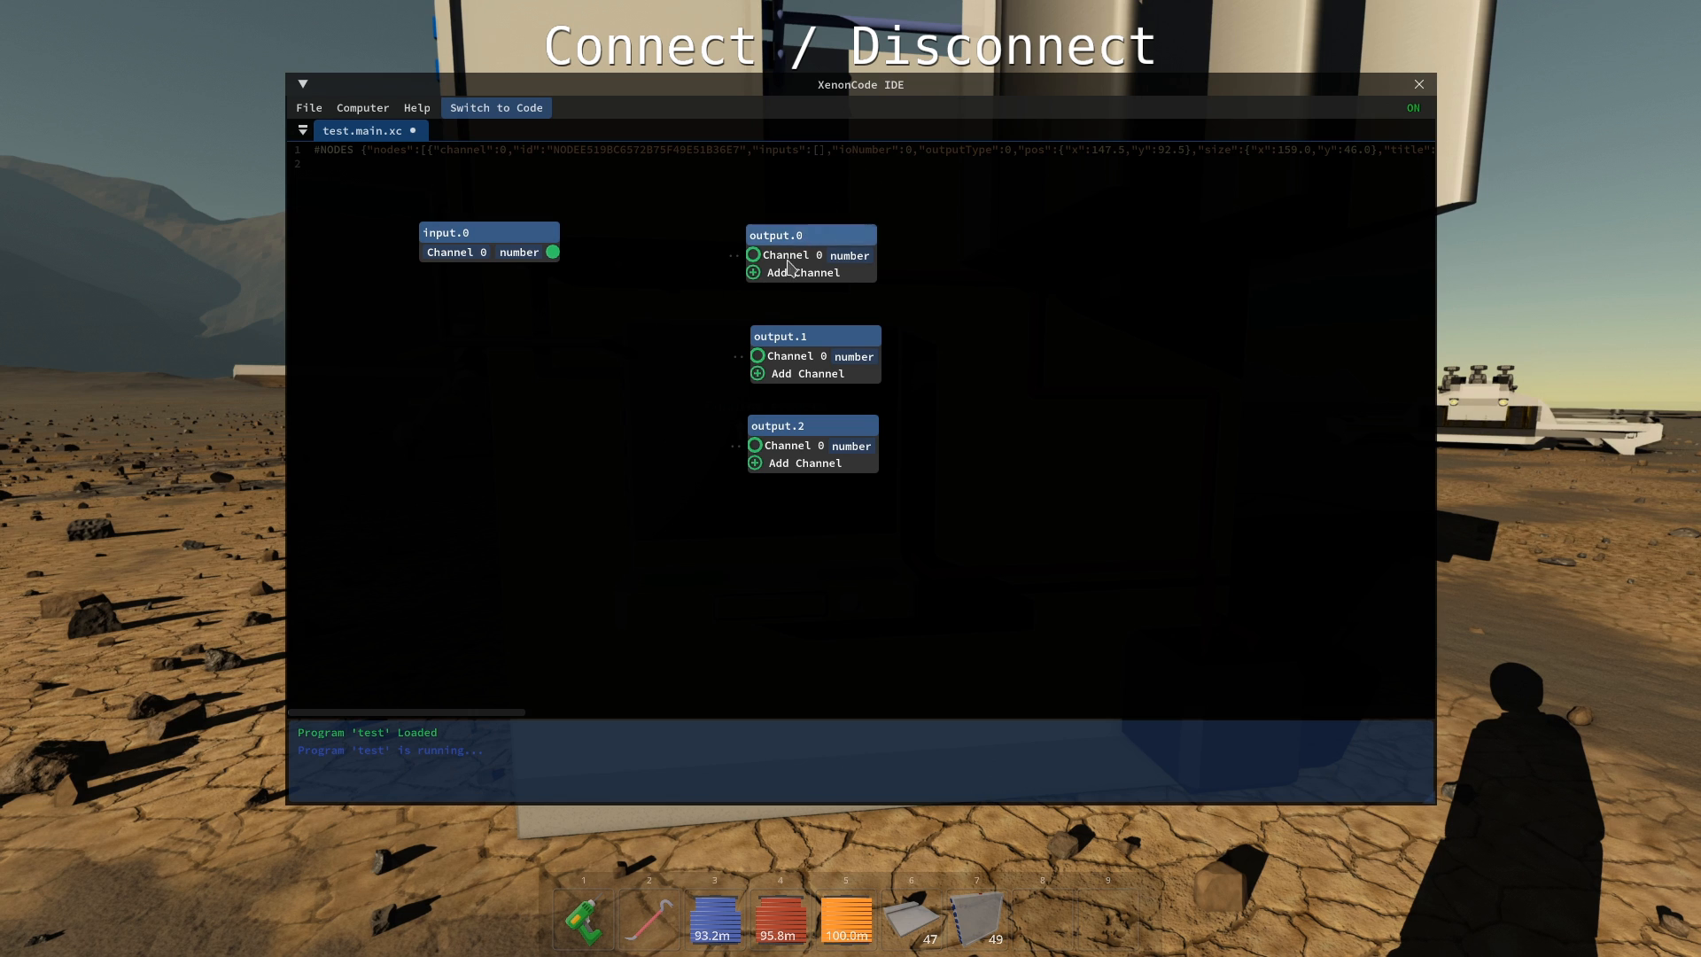
Step: Connect input.0's Channel 0 pin to the Channel 0 pins of output.0, output.1 and output.2
drag(553, 252, 640, 301)
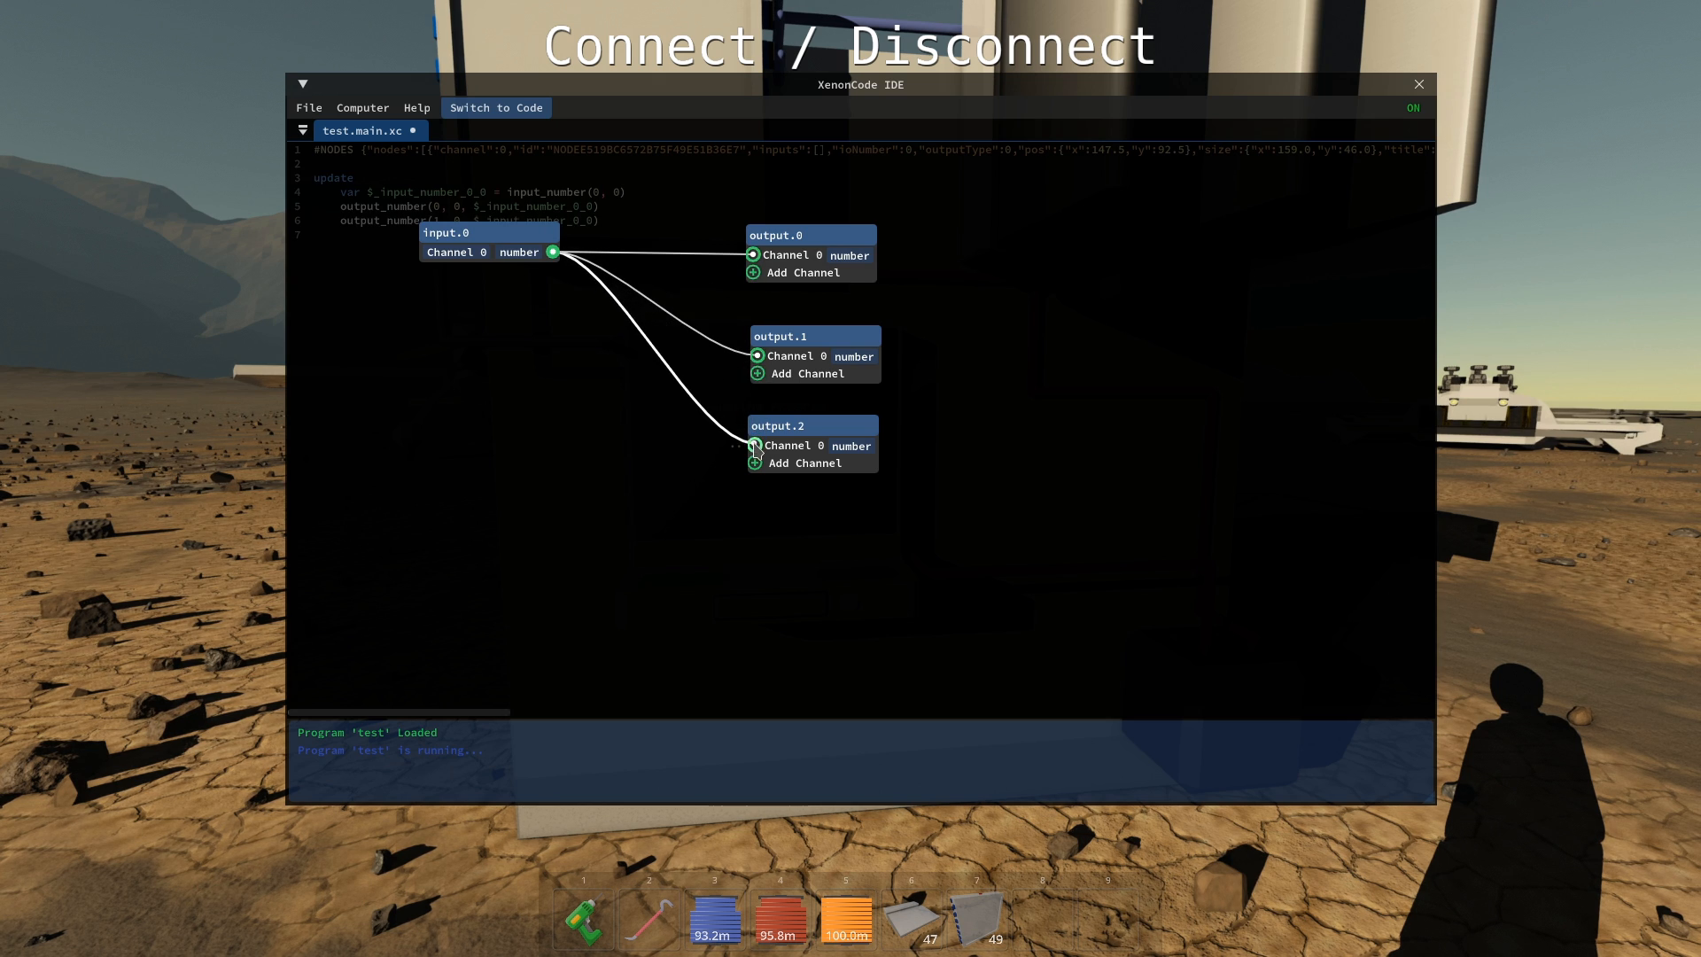
click(753, 446)
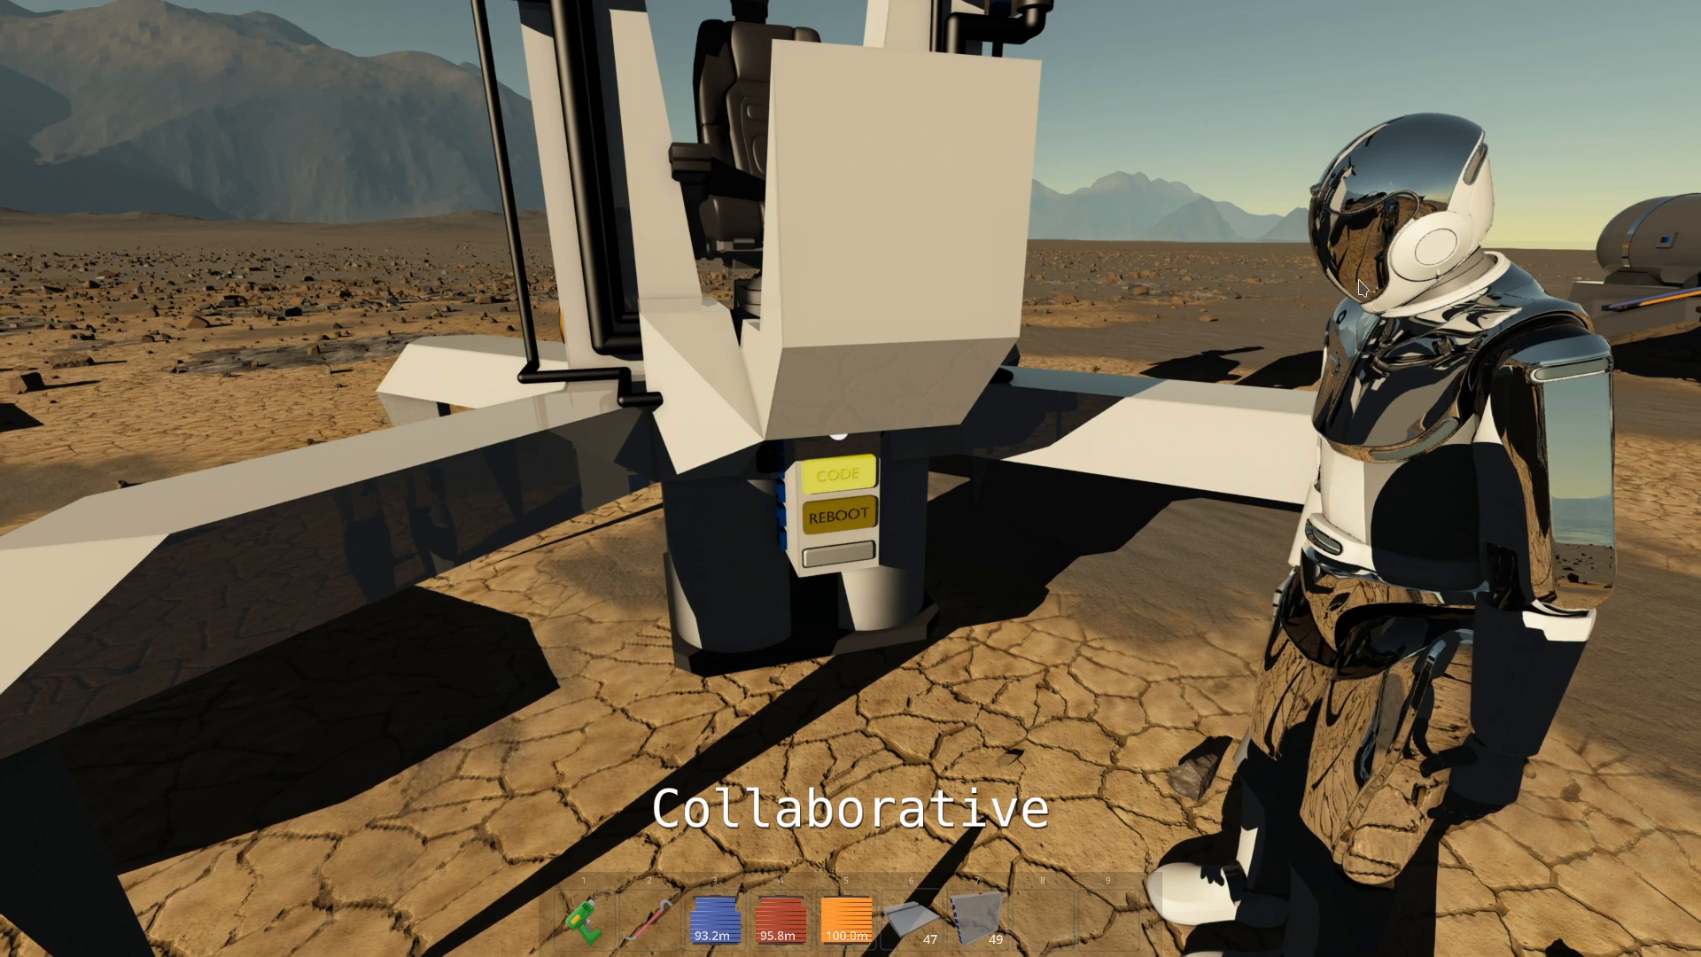
mouse_move(922, 562)
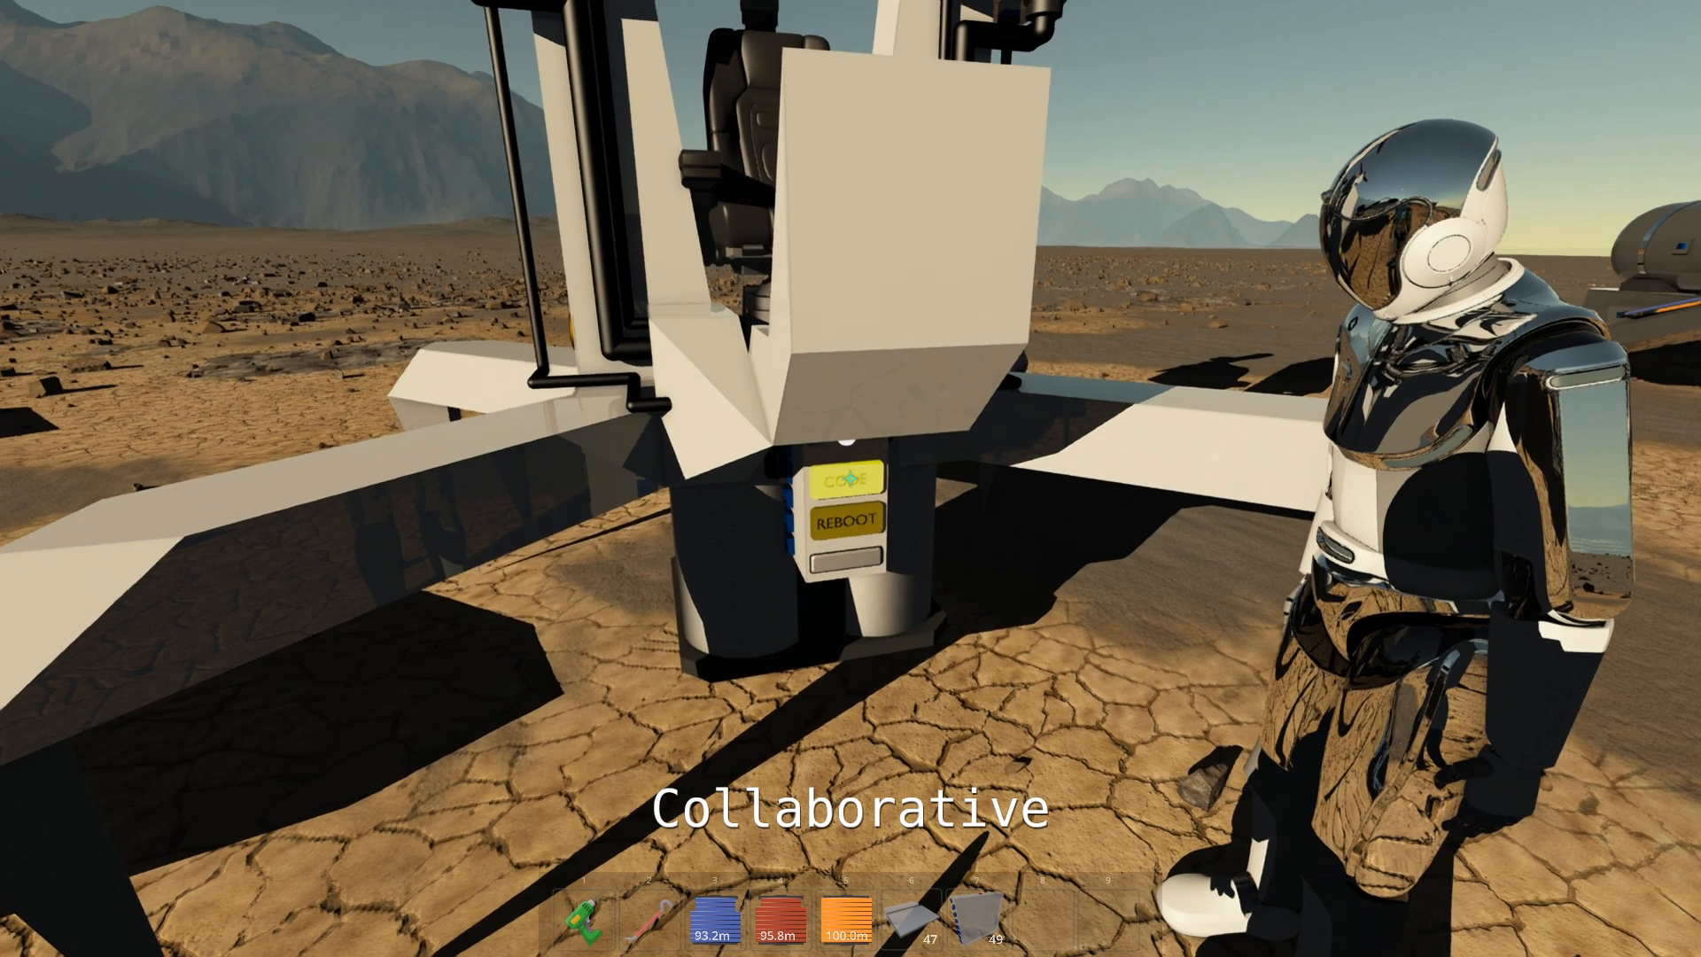
Step: Open the vehicle computer's heli.main.xc graph and switch it from read-only to EDIT mode
click(849, 480)
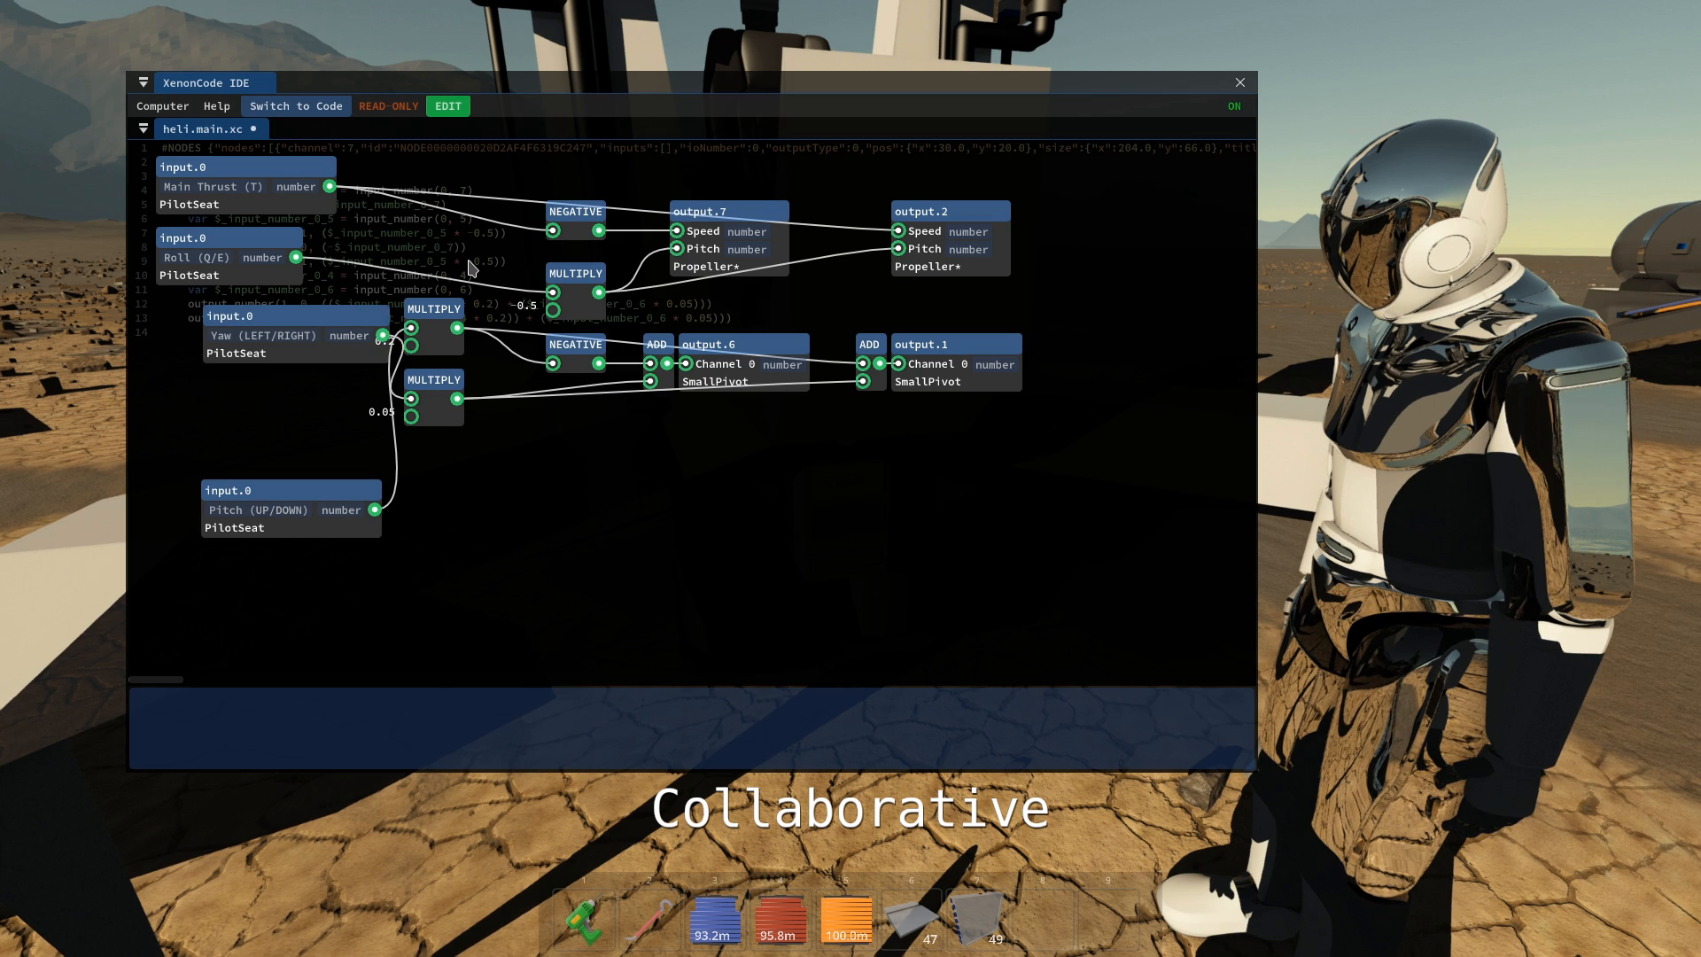
mouse_move(448, 105)
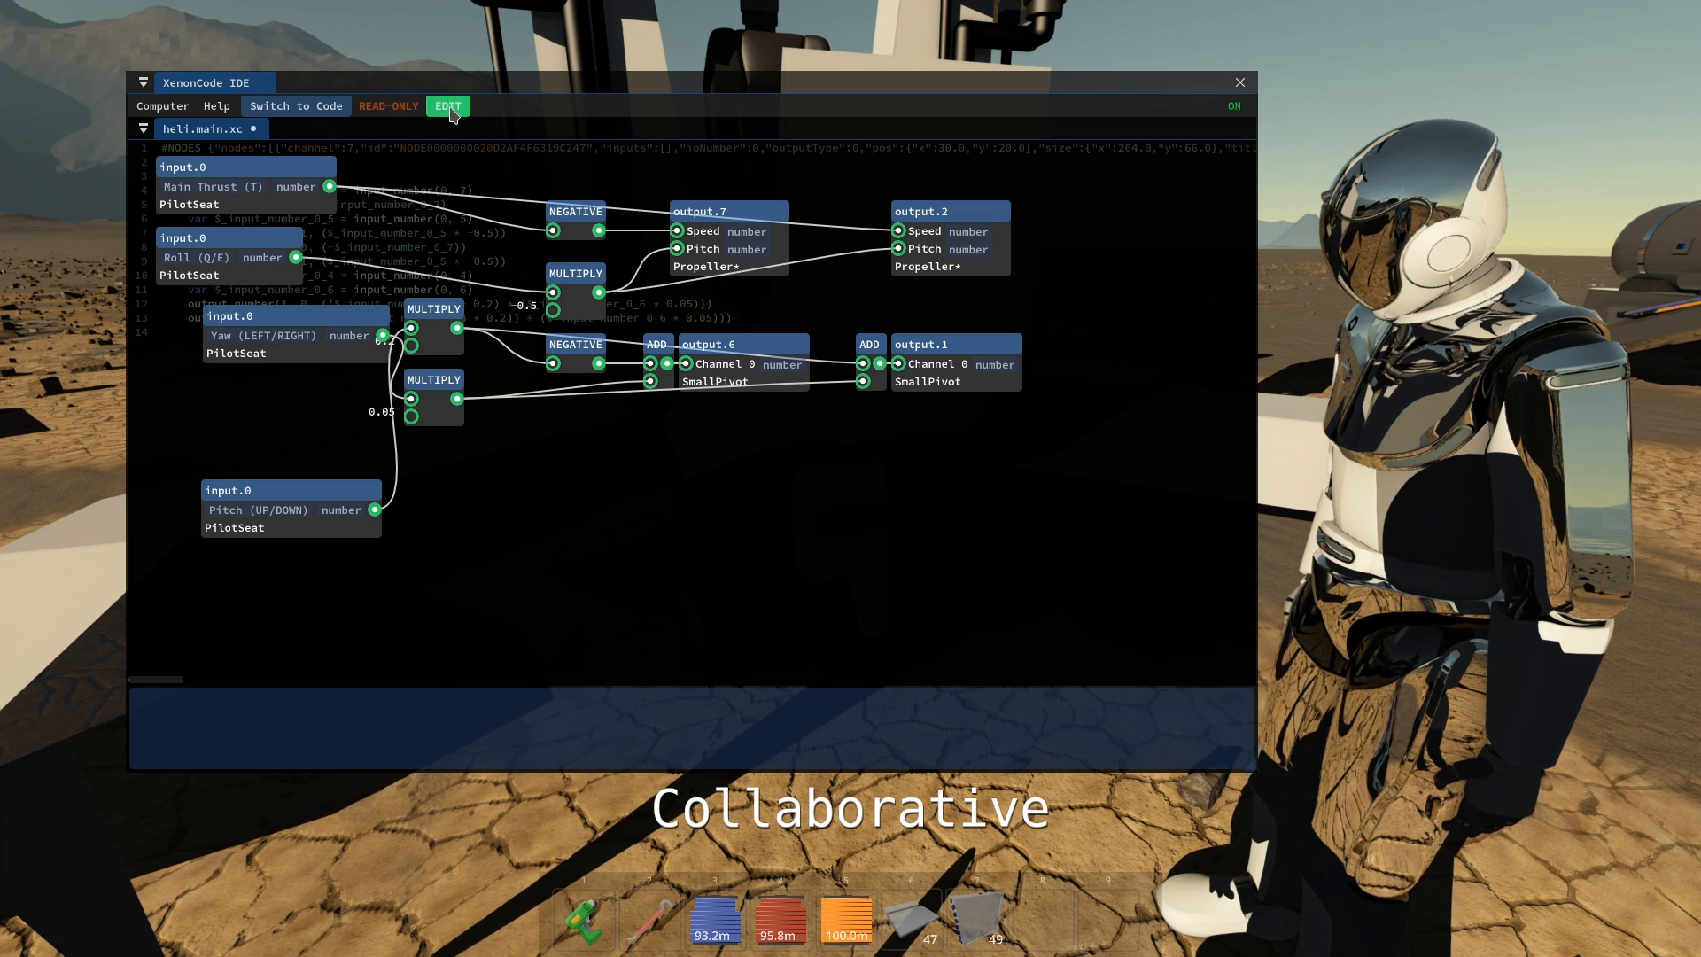
click(447, 104)
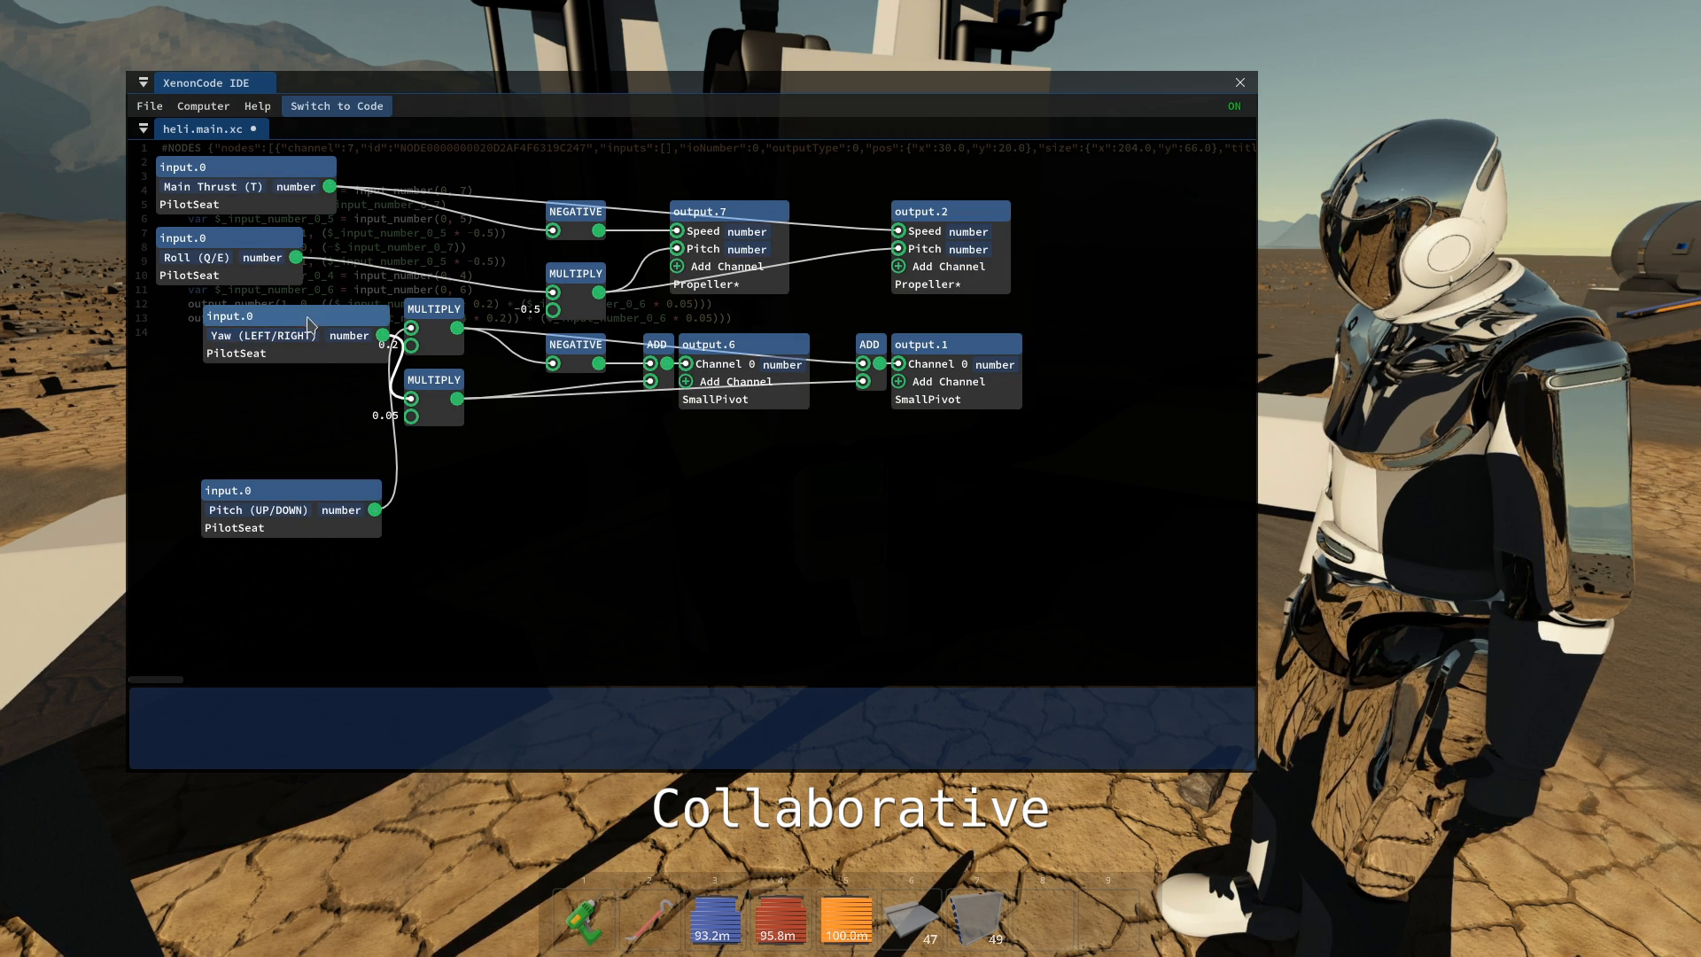